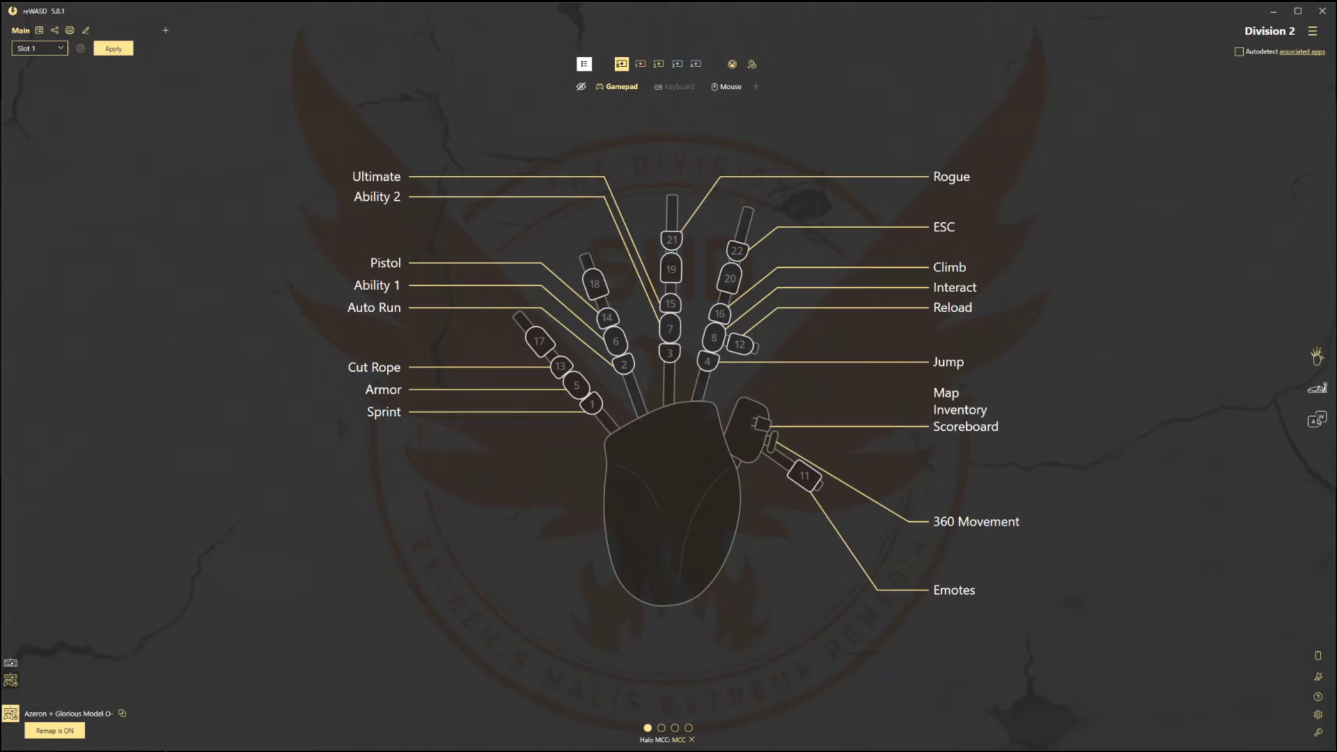
mouse_move(506, 353)
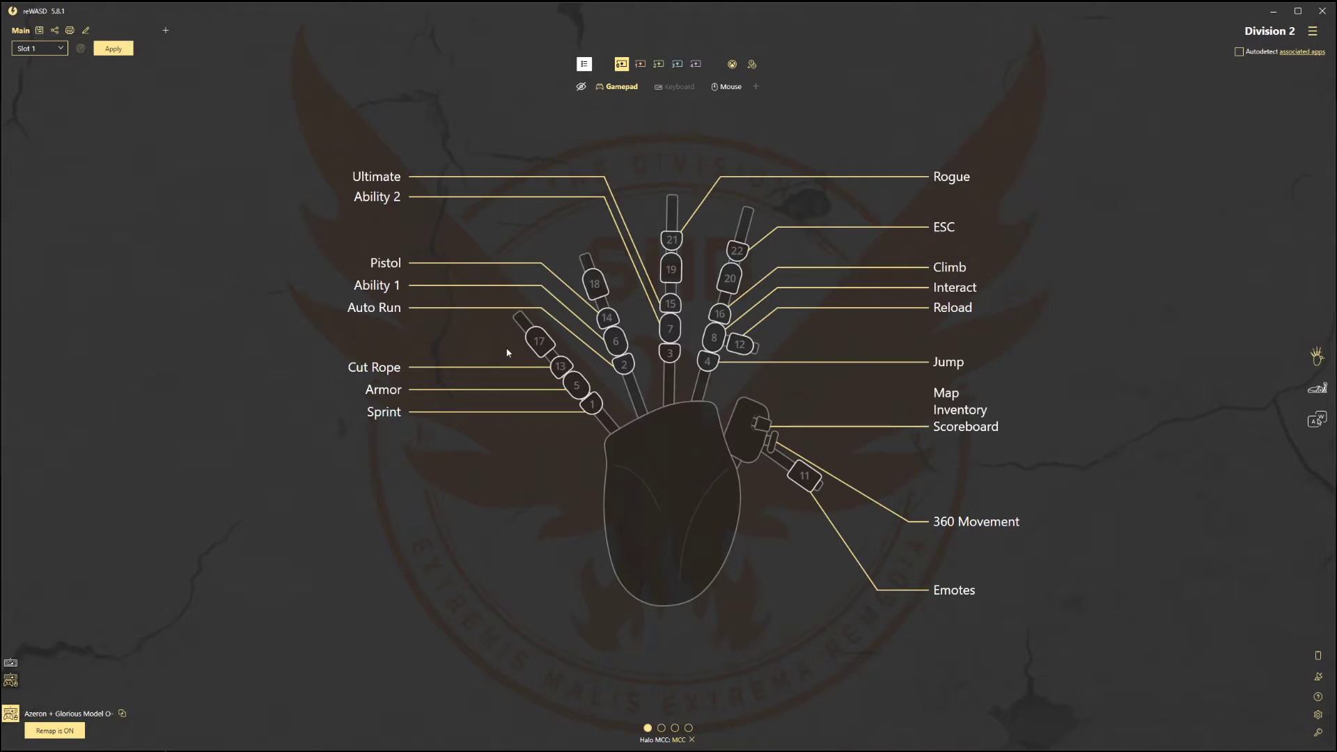
mouse_move(950, 376)
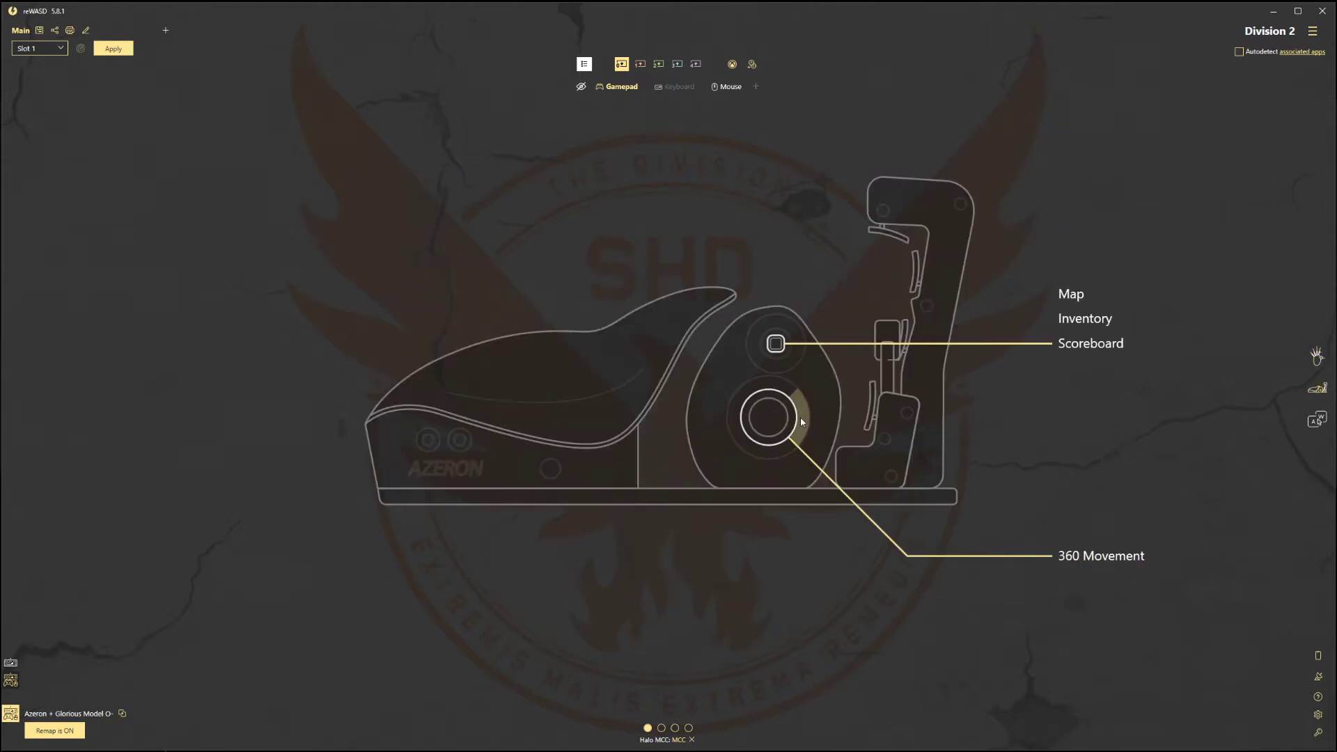
- Review the Left Stick settings for 360 Movement: rotation, axis range and radial zone layout
click(766, 417)
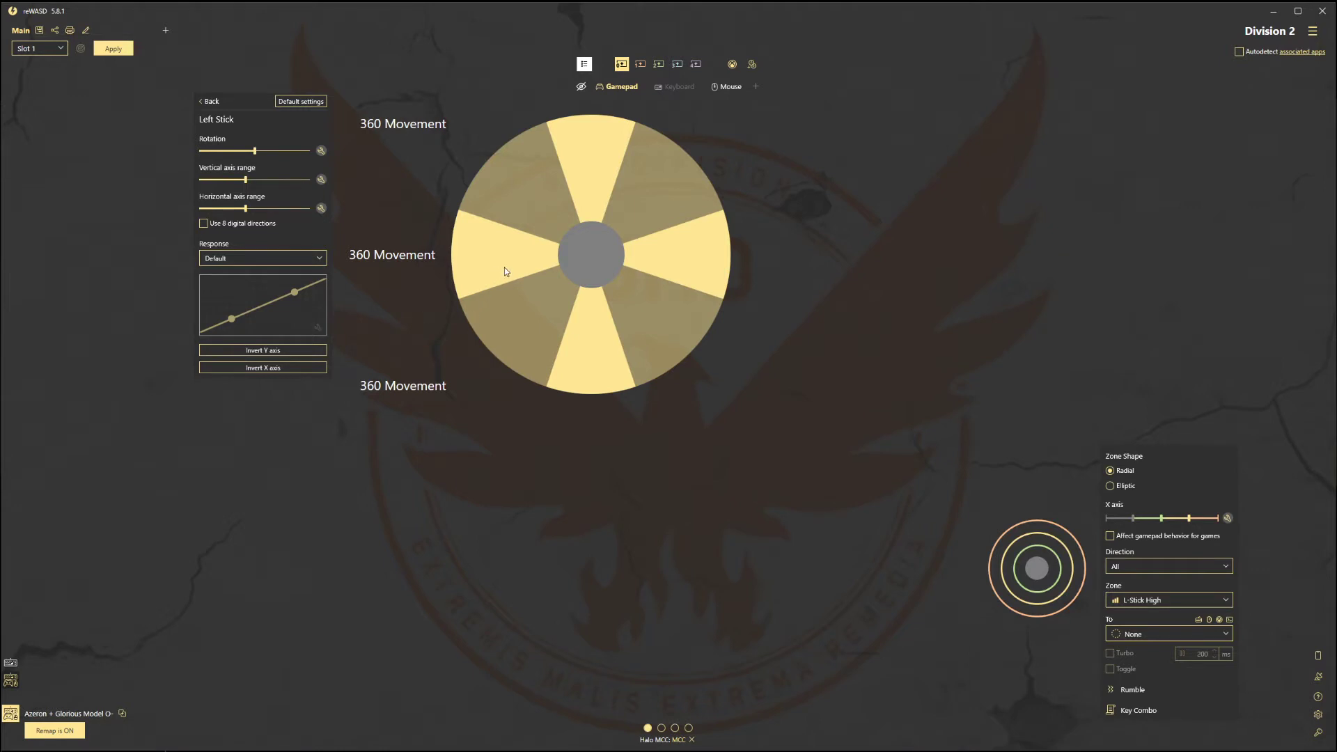
mouse_move(1105, 529)
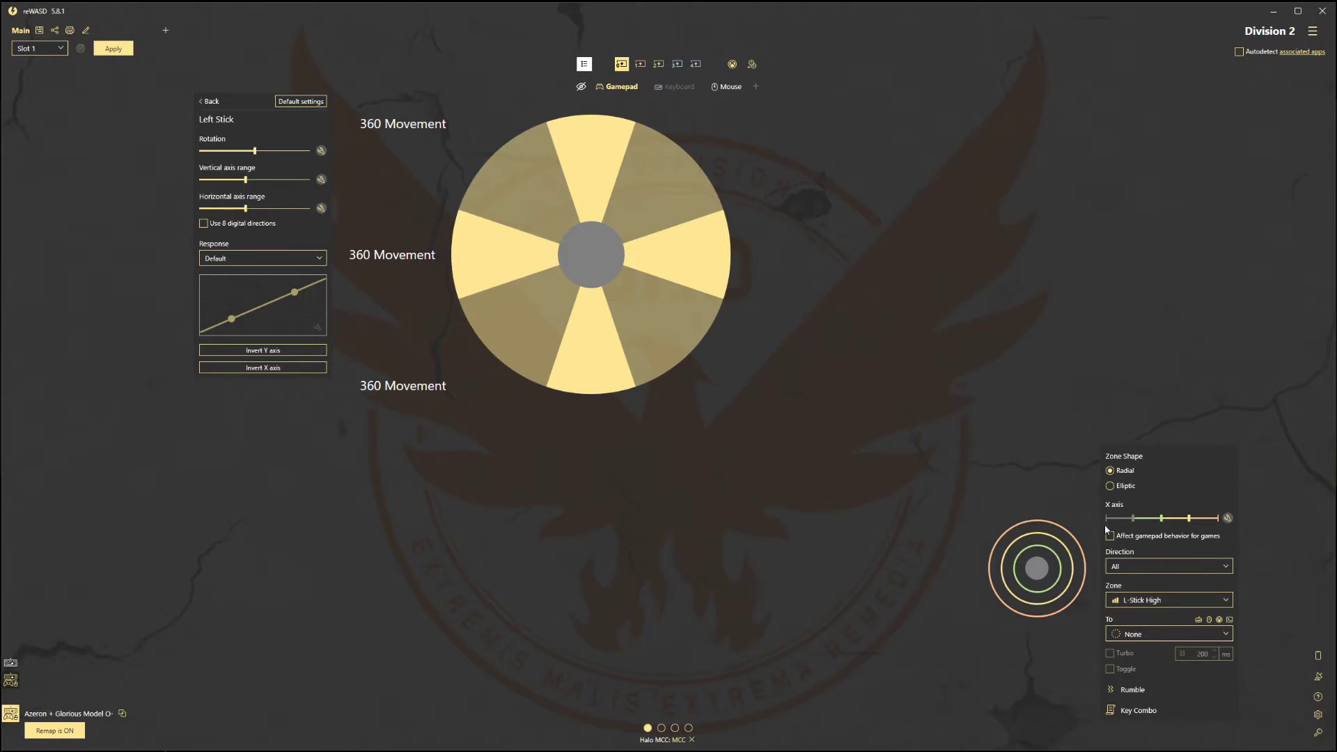
mouse_move(134, 656)
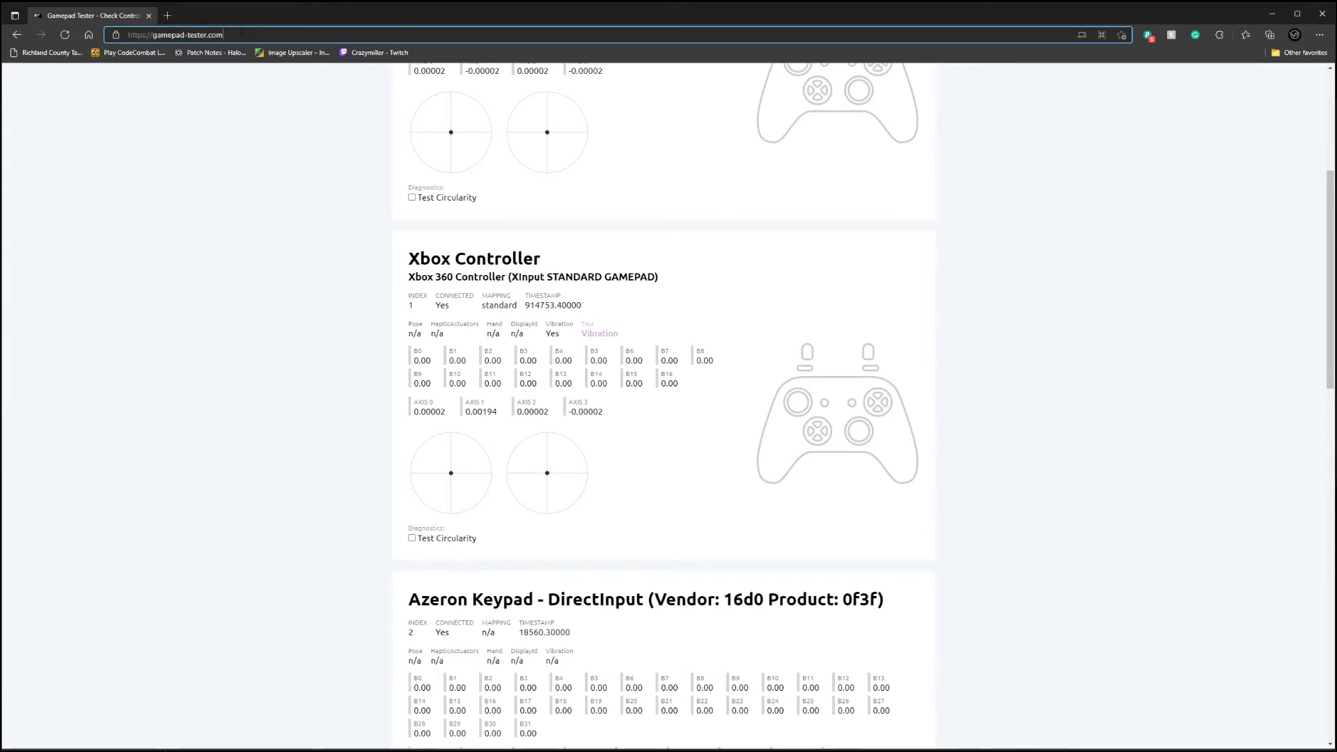
mouse_move(501, 447)
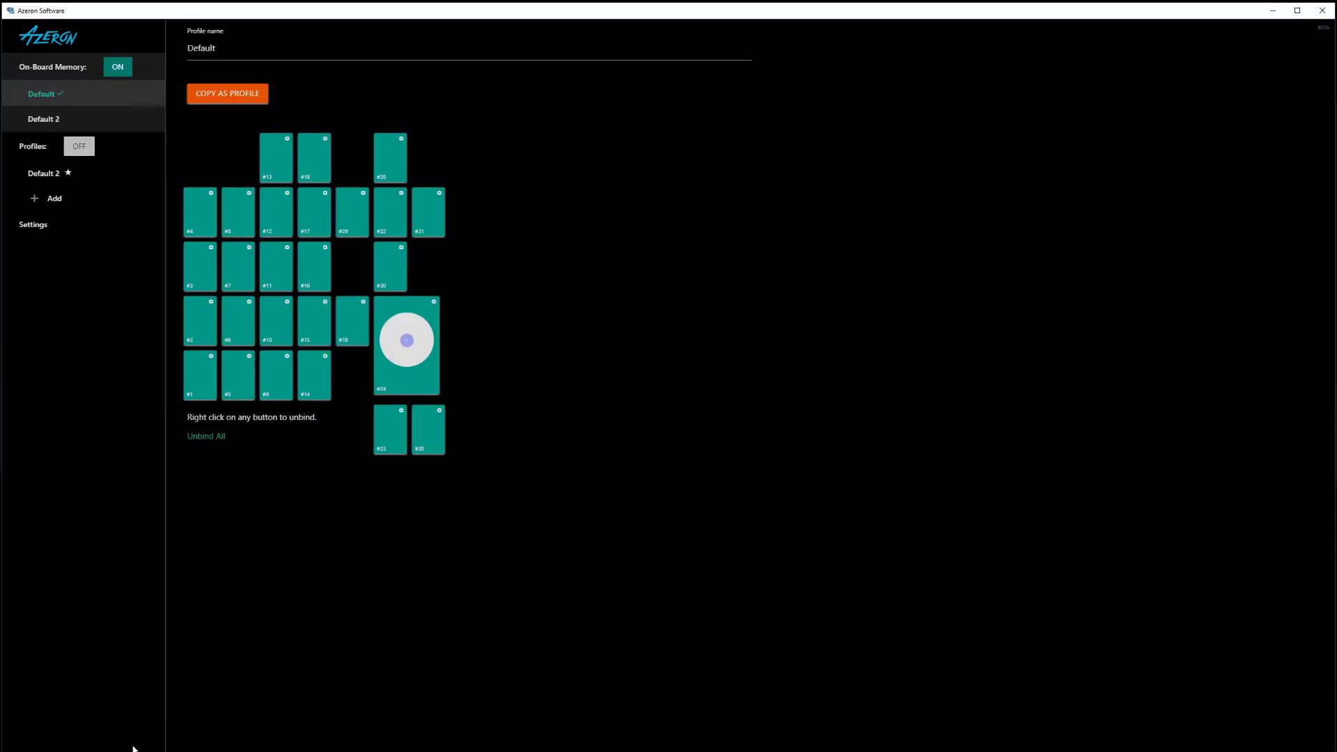
- Run the Analog Joystick Hardware Calibration from Settings, yielding offset x21 y22 and deadzones 29/355
click(33, 224)
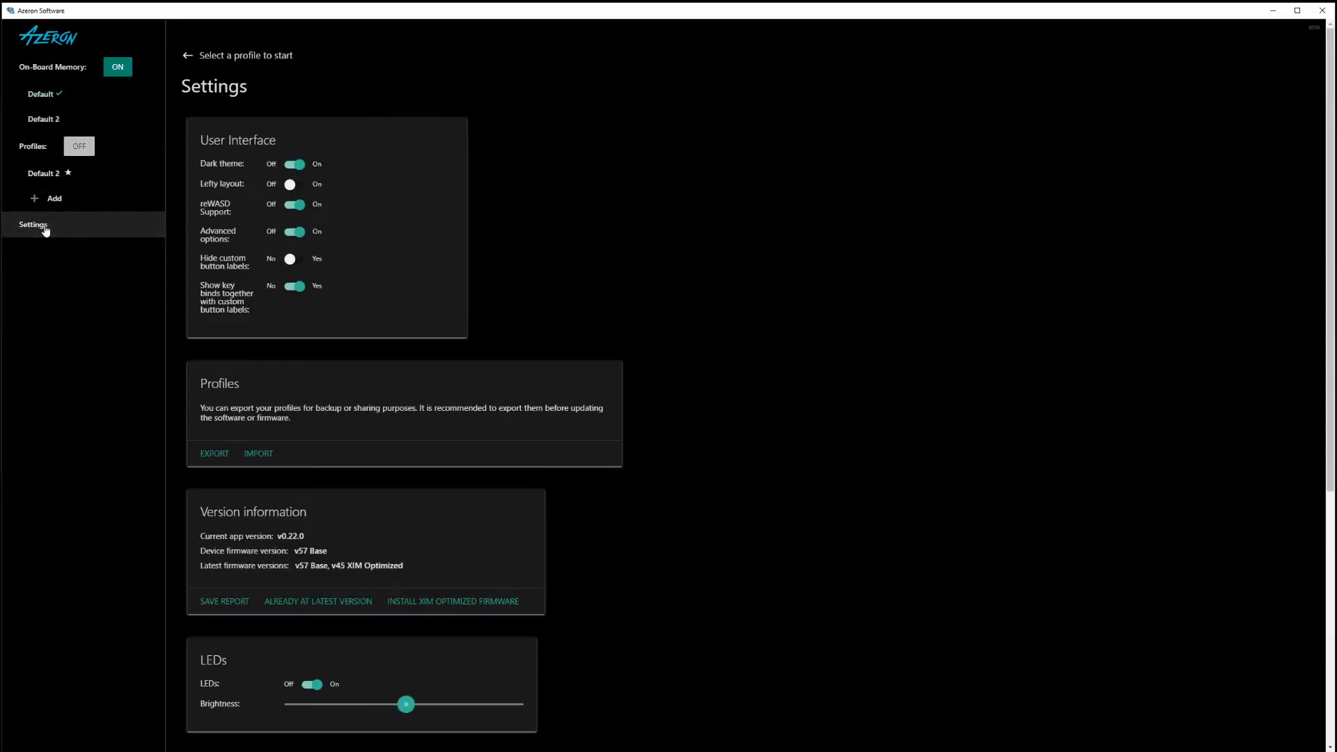
scroll(down, 3)
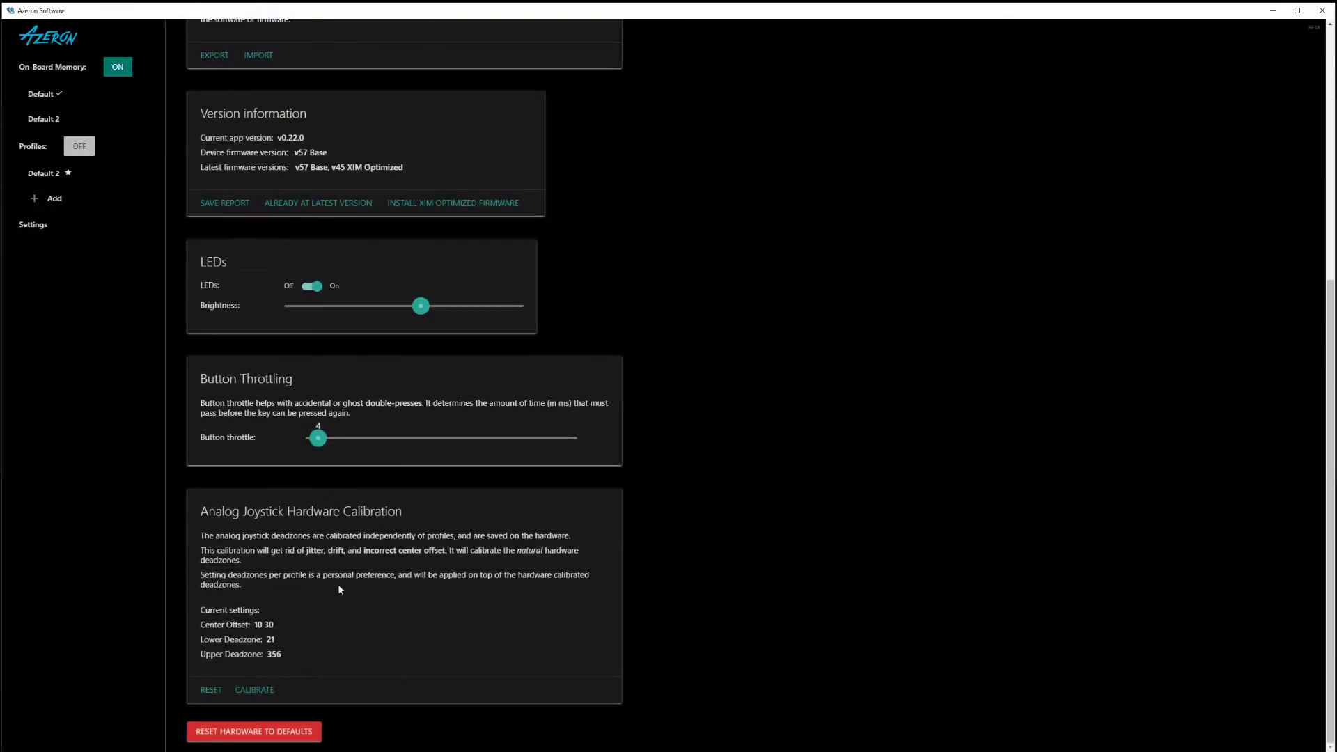
click(253, 690)
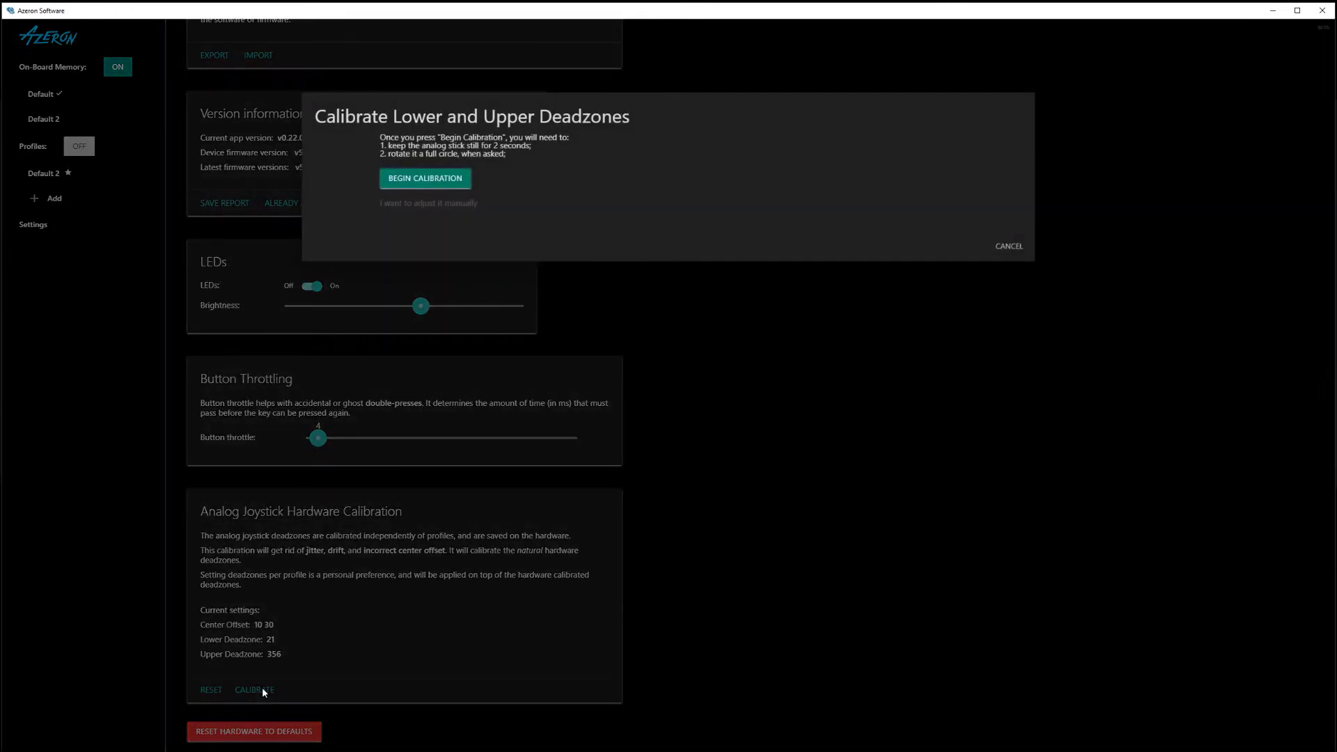
click(424, 179)
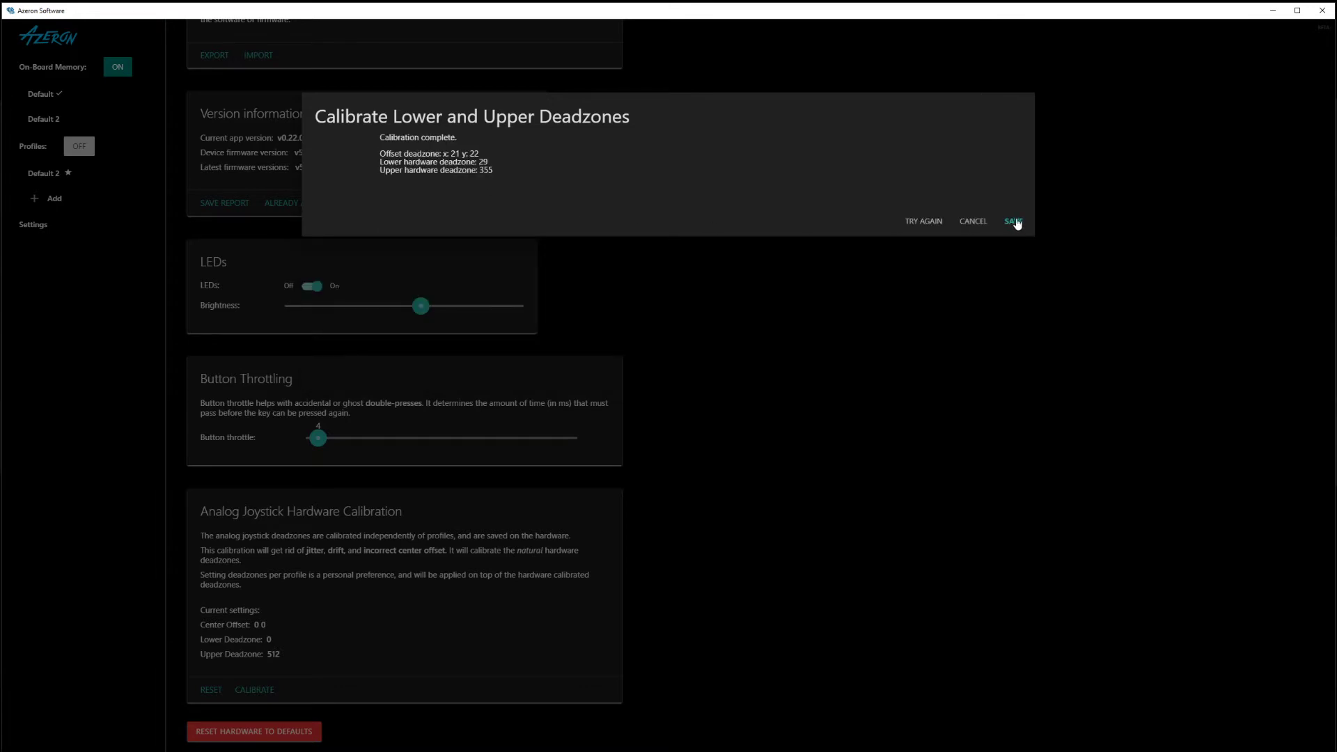
- Save the calibration and return to the Default on-board profile's button layout
click(1012, 221)
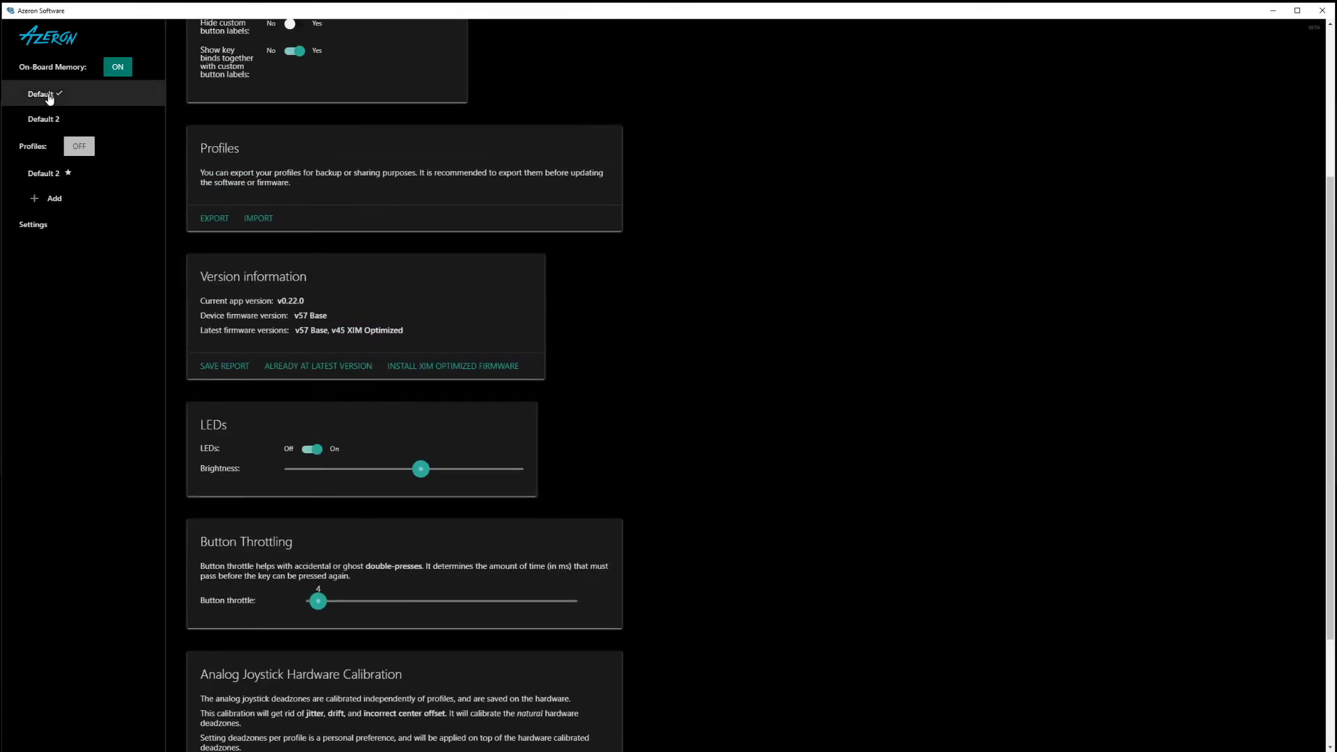
mouse_move(46, 98)
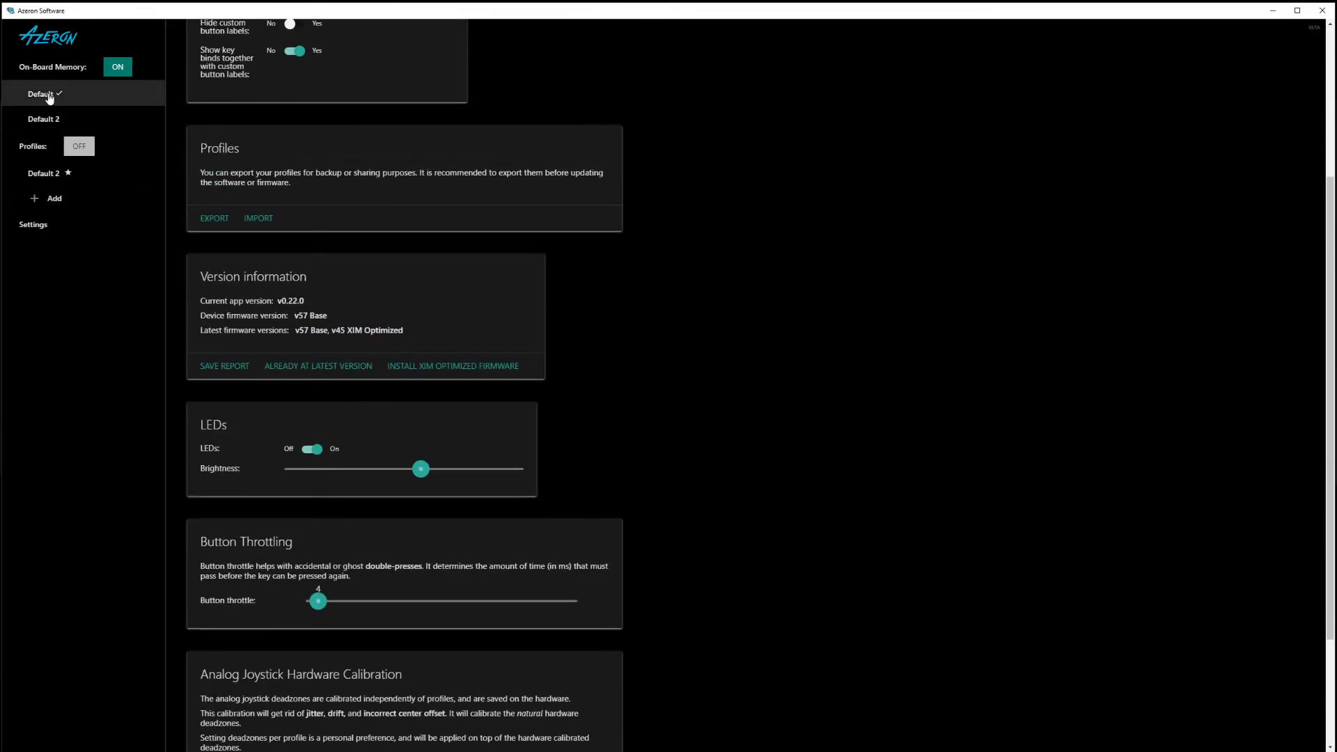
click(41, 94)
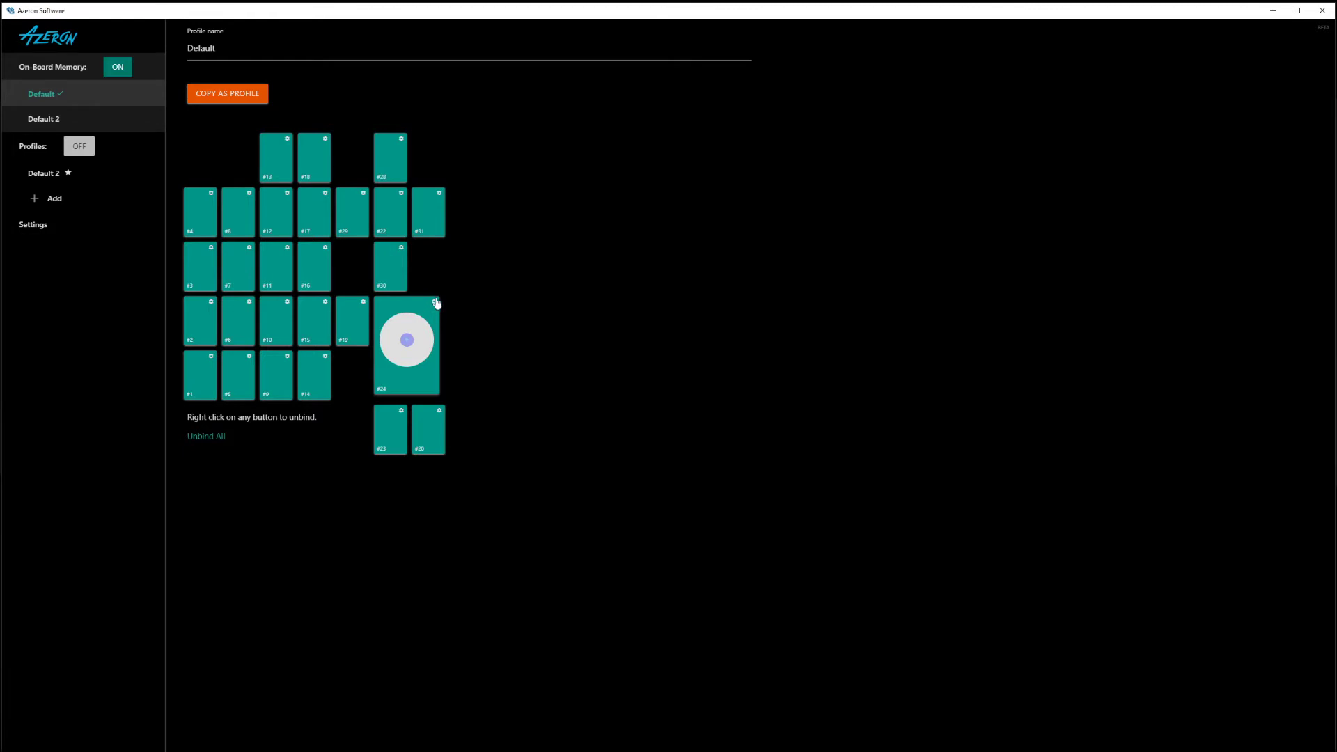
mouse_move(433, 313)
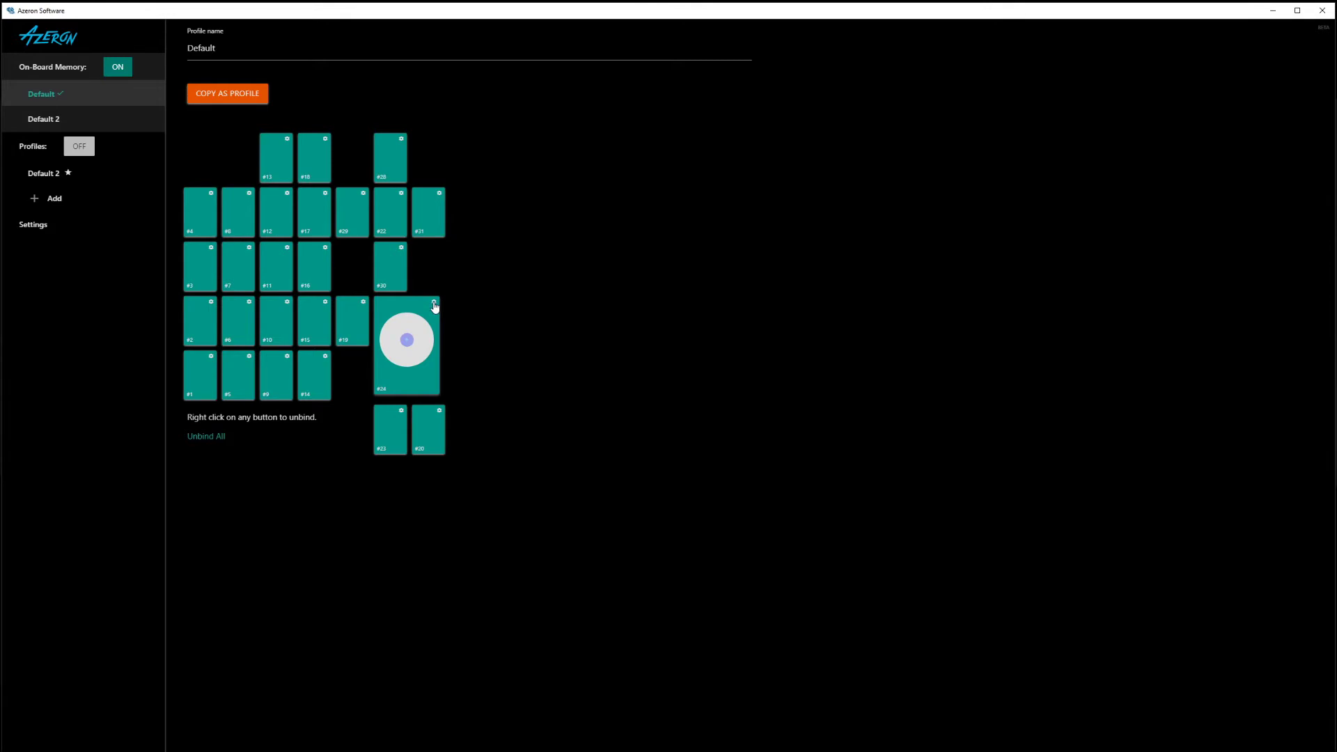
- In the analog stick editor, try upper deadzones of 382 and 271, then settle back on 0–512
click(407, 341)
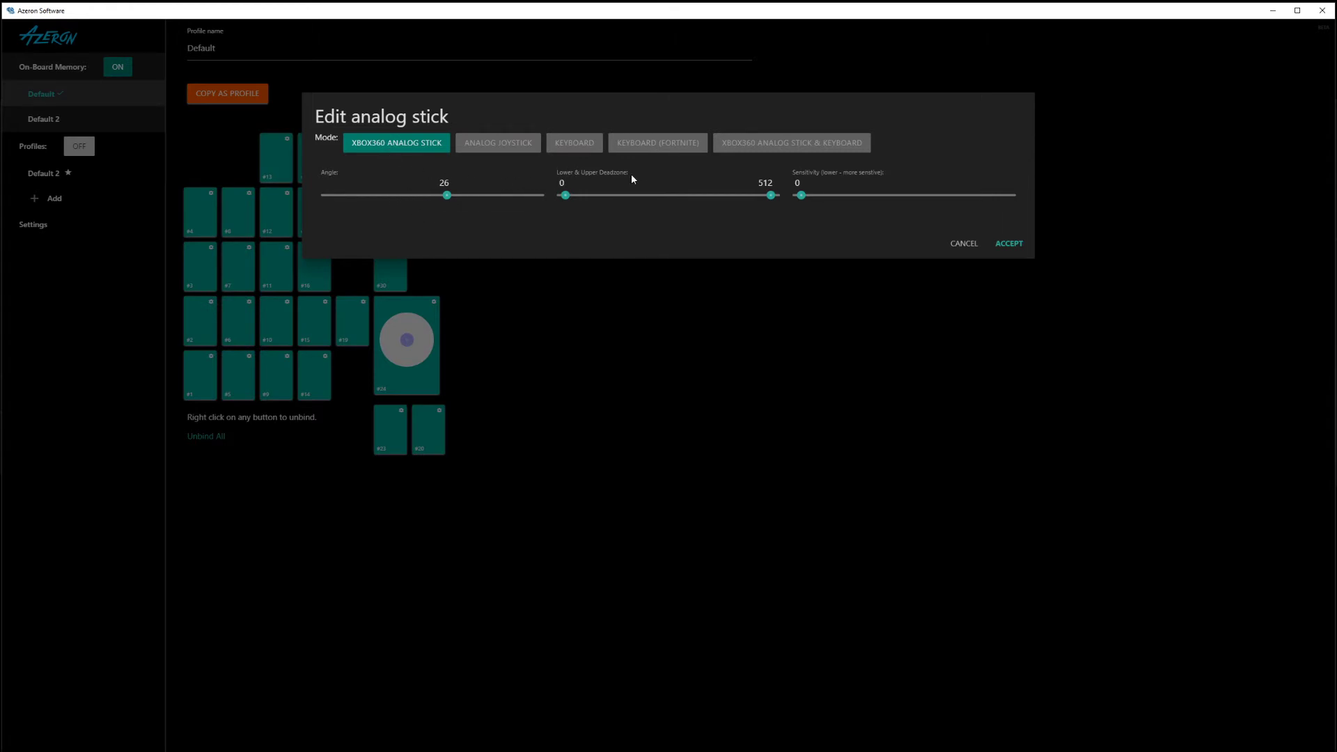
mouse_move(605, 187)
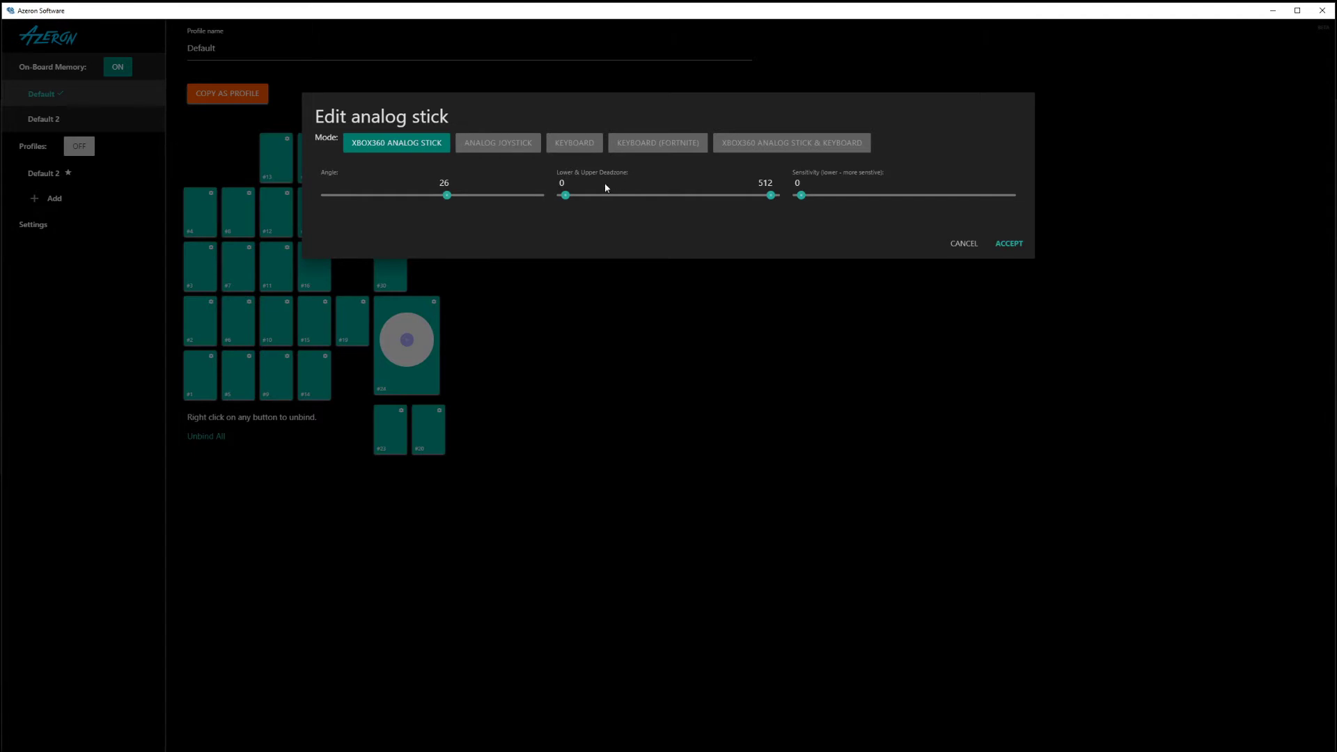
mouse_move(608, 198)
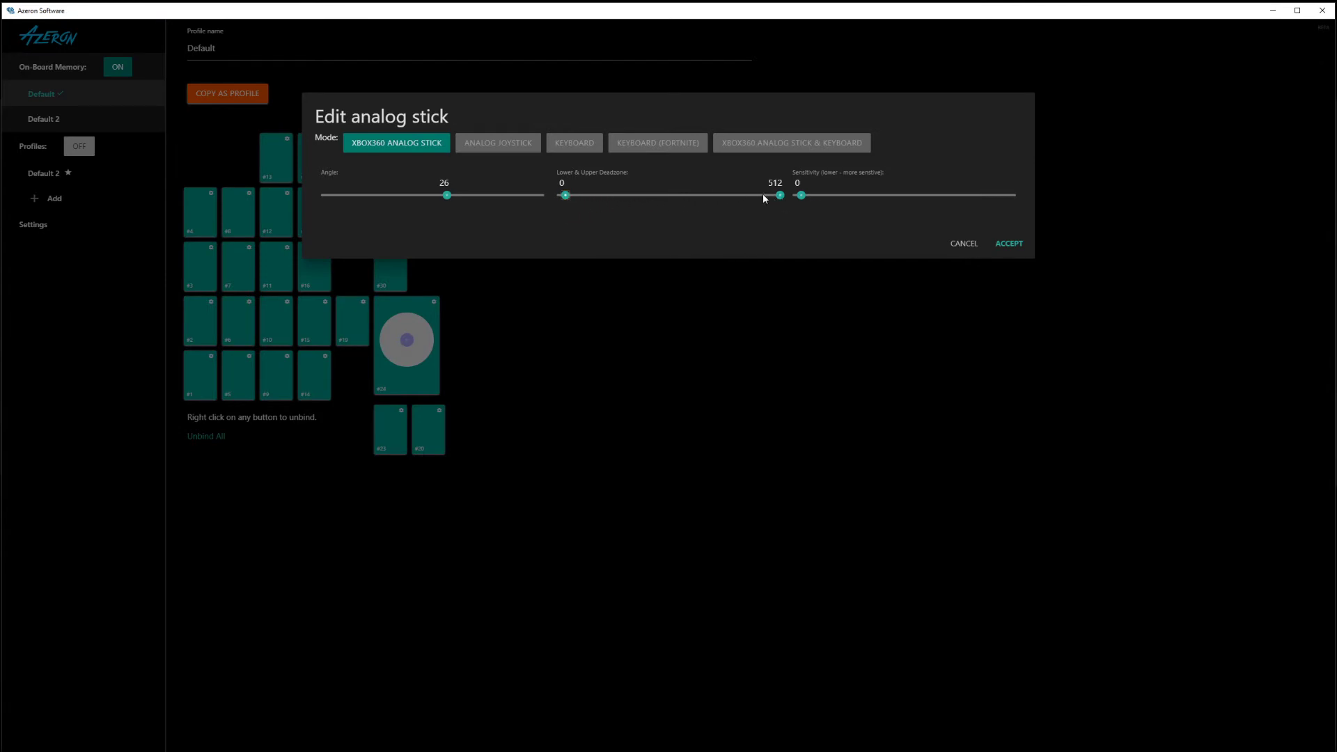
drag(780, 195, 761, 195)
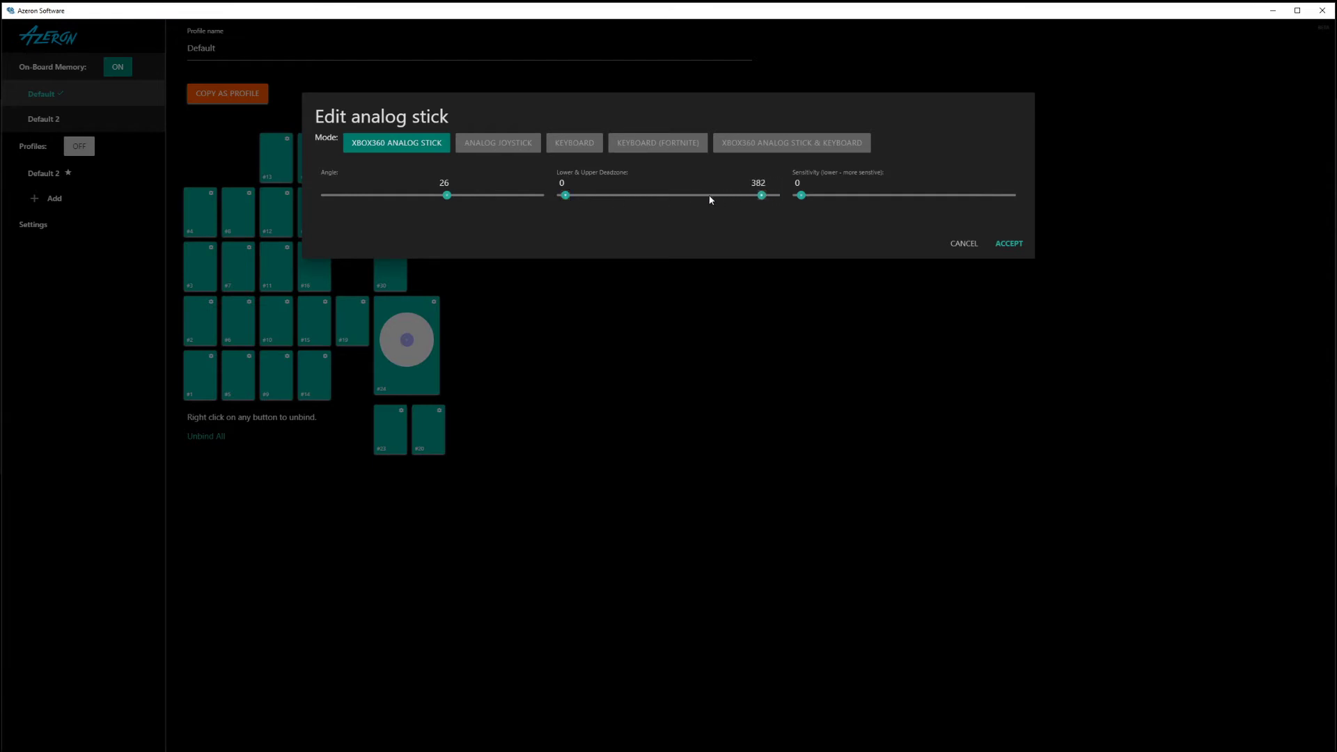
drag(759, 194, 677, 195)
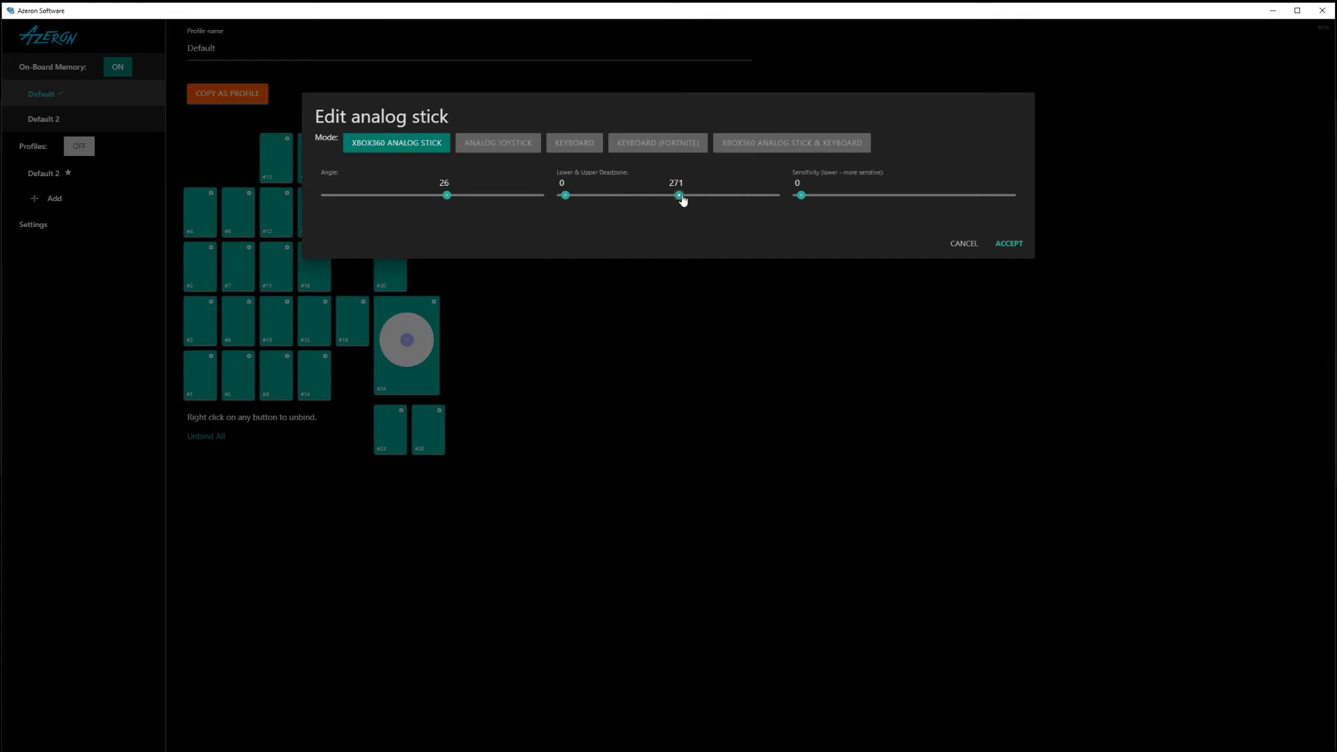
drag(678, 195, 779, 195)
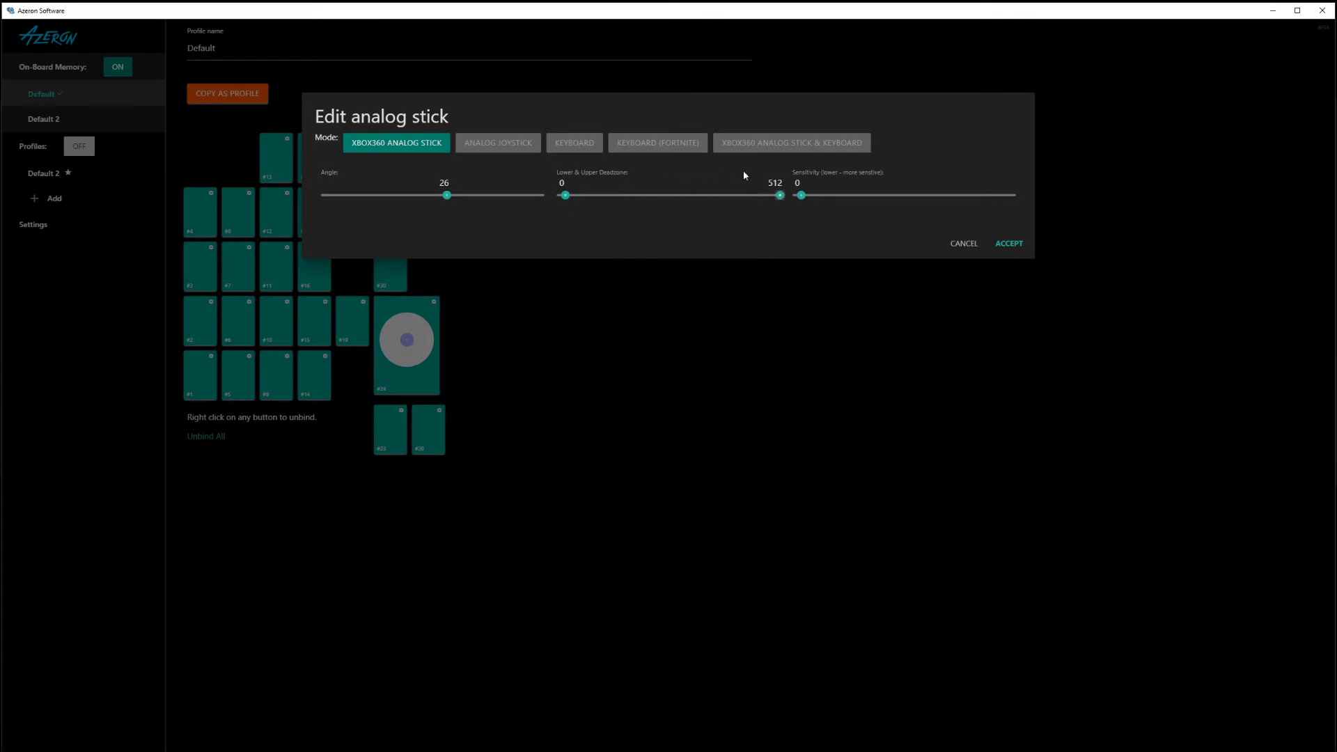
mouse_move(657, 197)
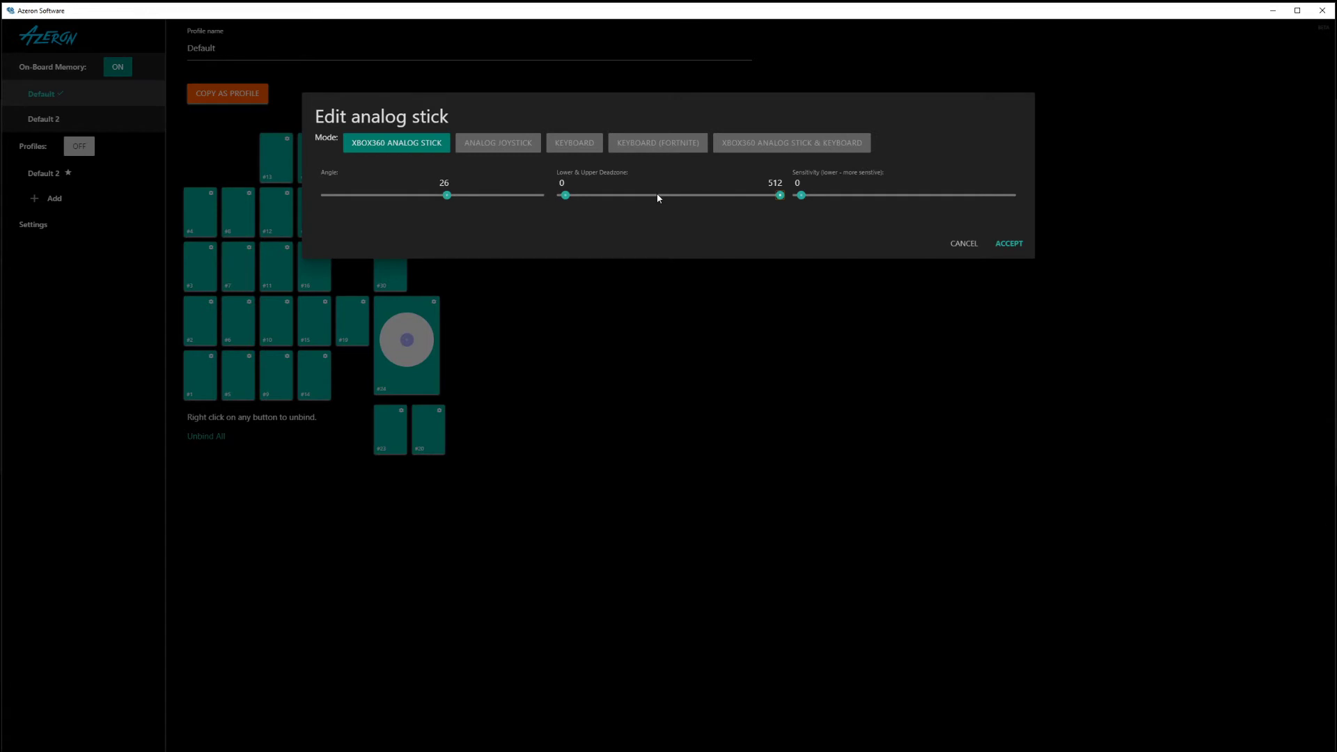
mouse_move(658, 205)
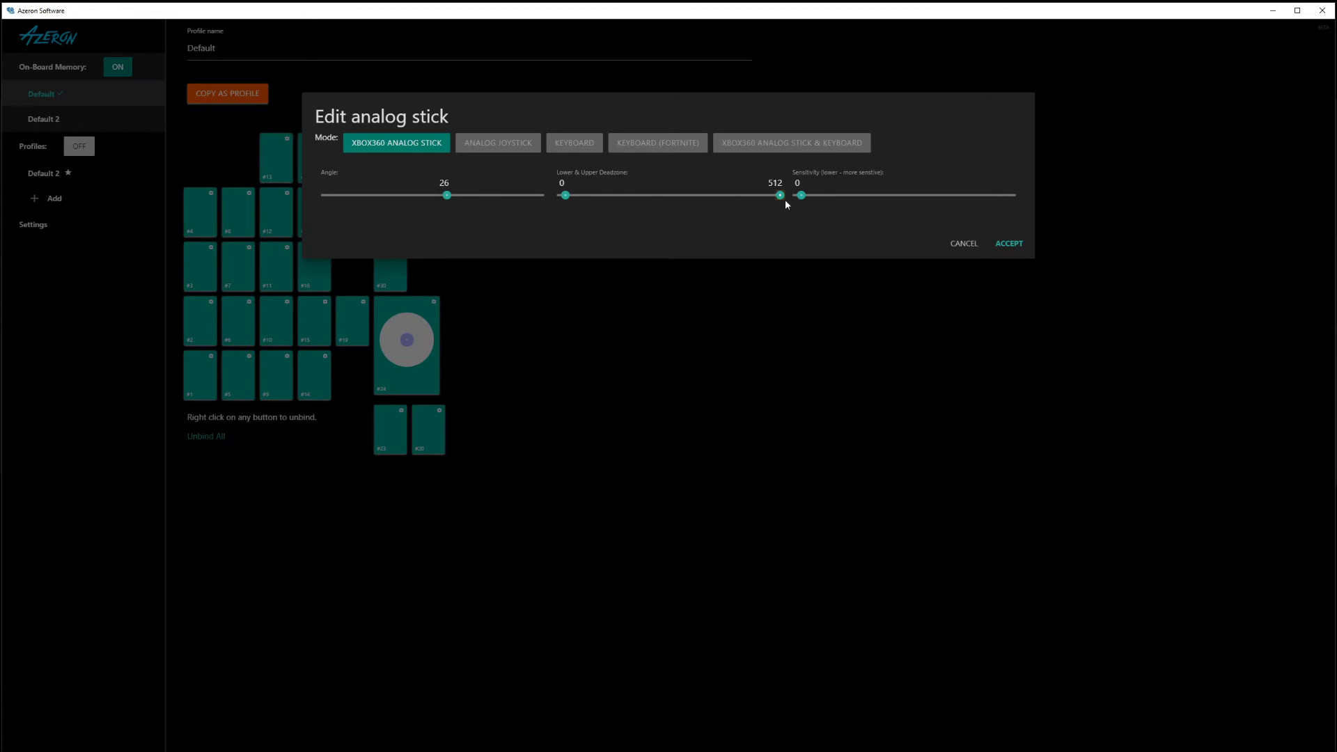
mouse_move(789, 202)
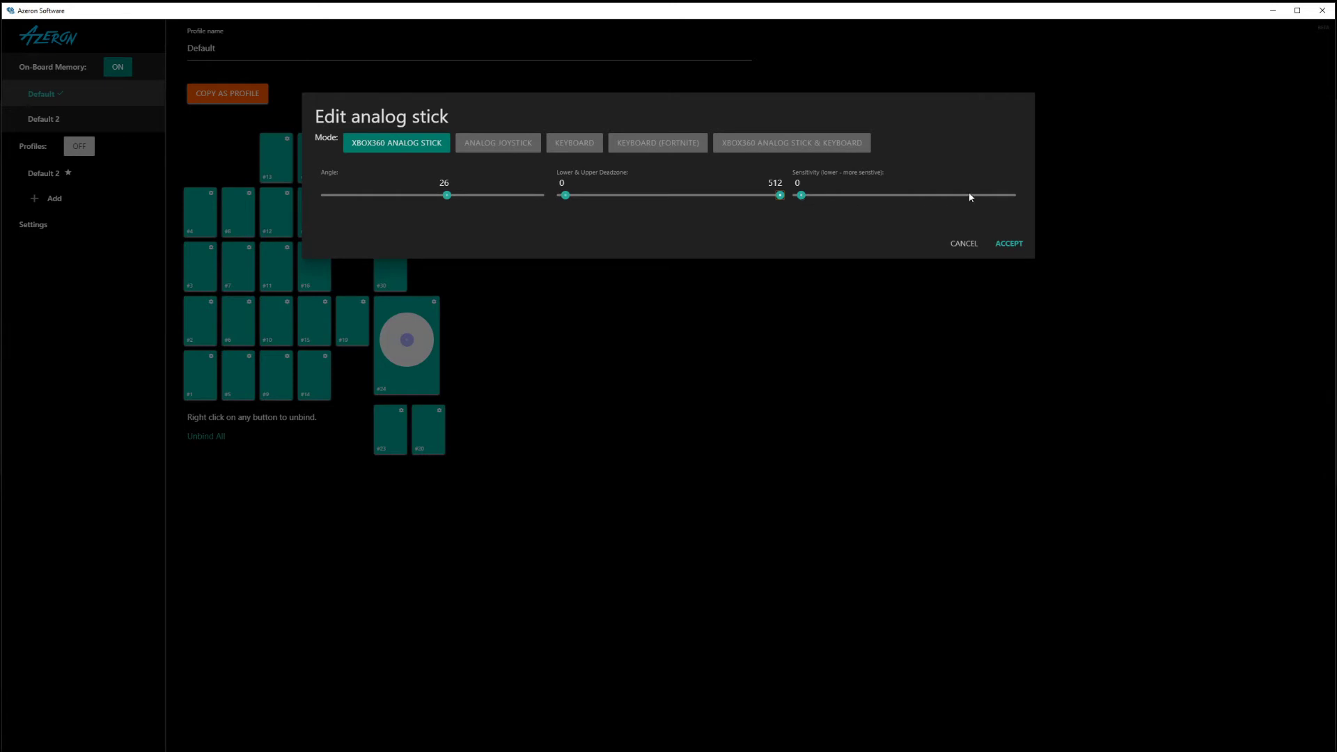
mouse_move(362, 183)
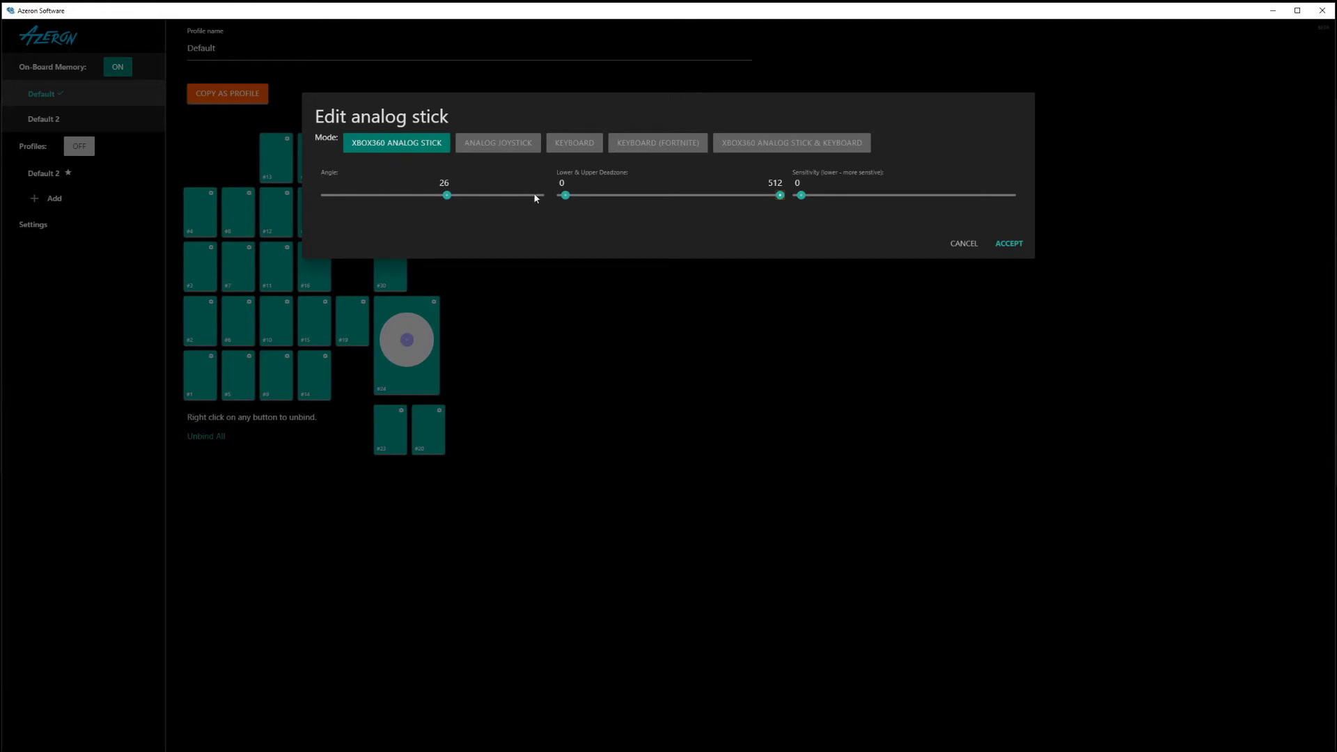
mouse_move(494, 199)
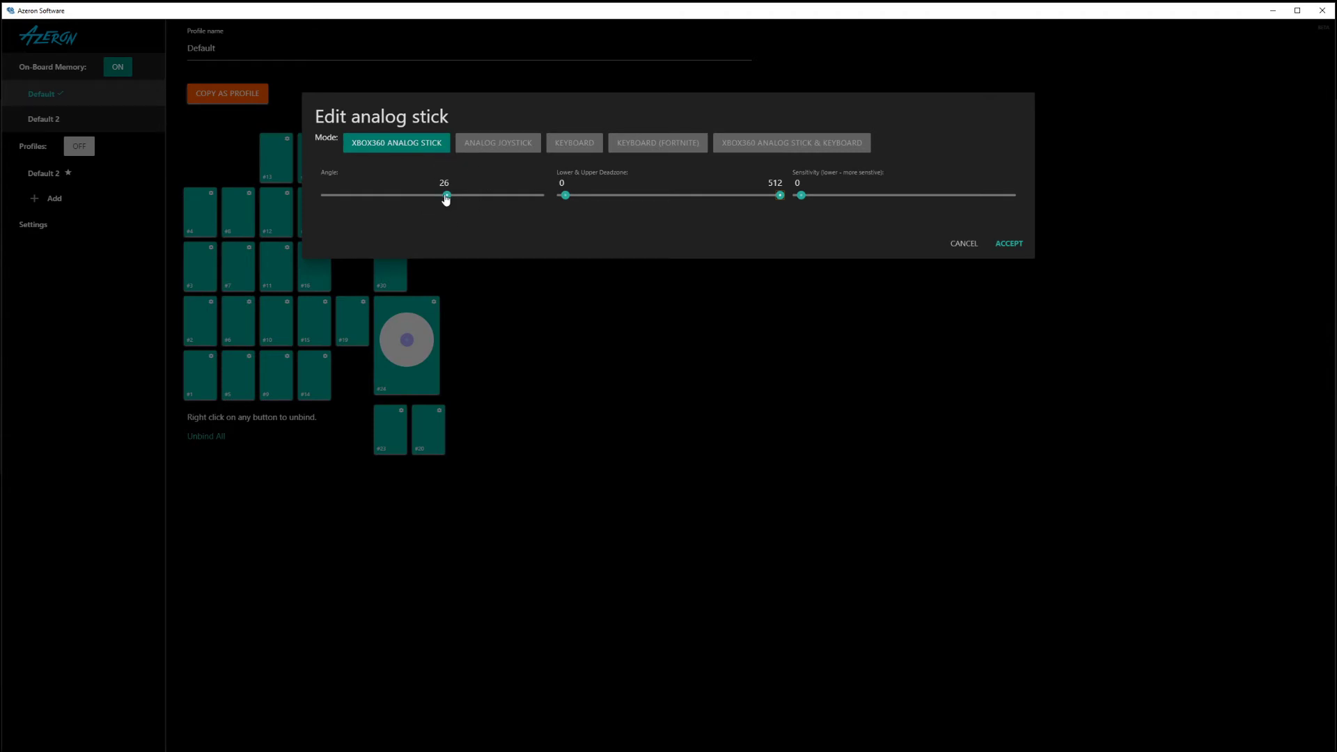
- Try stick angles of -23 and about 1, accepting and testing each
drag(444, 195, 441, 195)
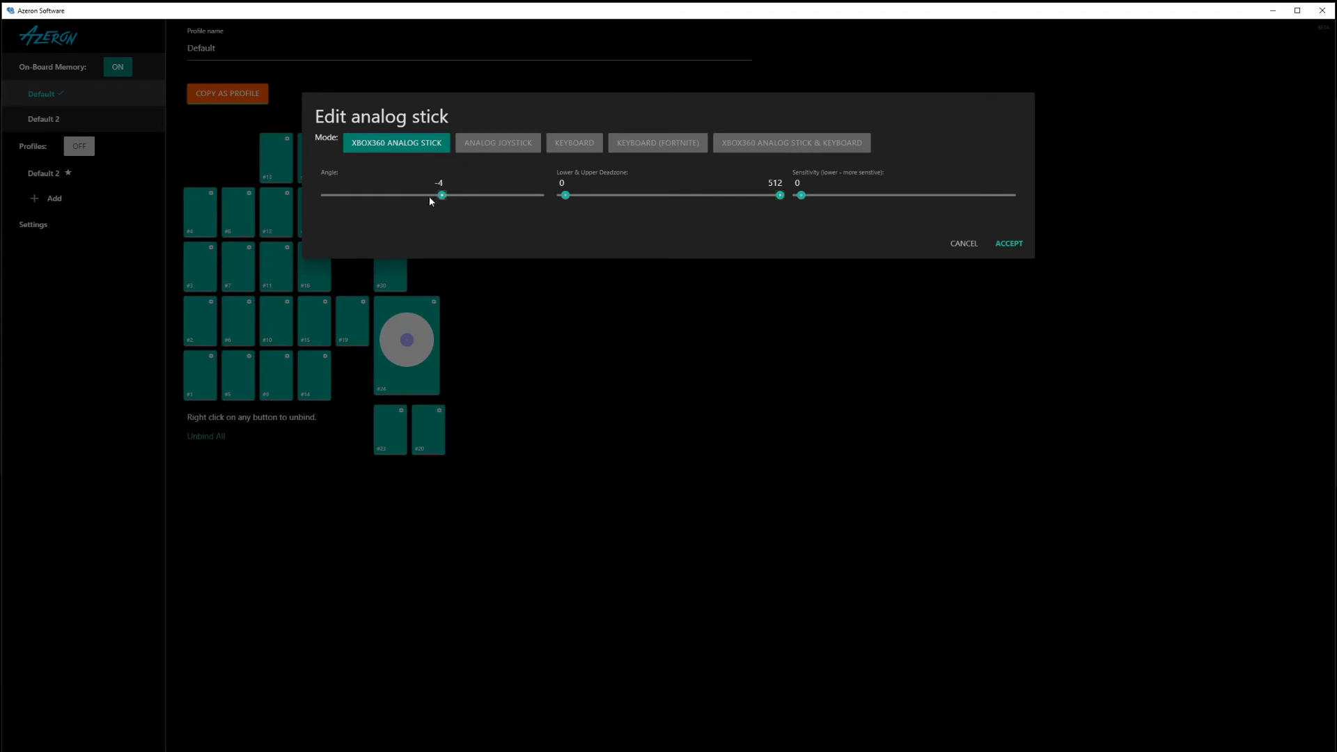
drag(441, 195, 422, 195)
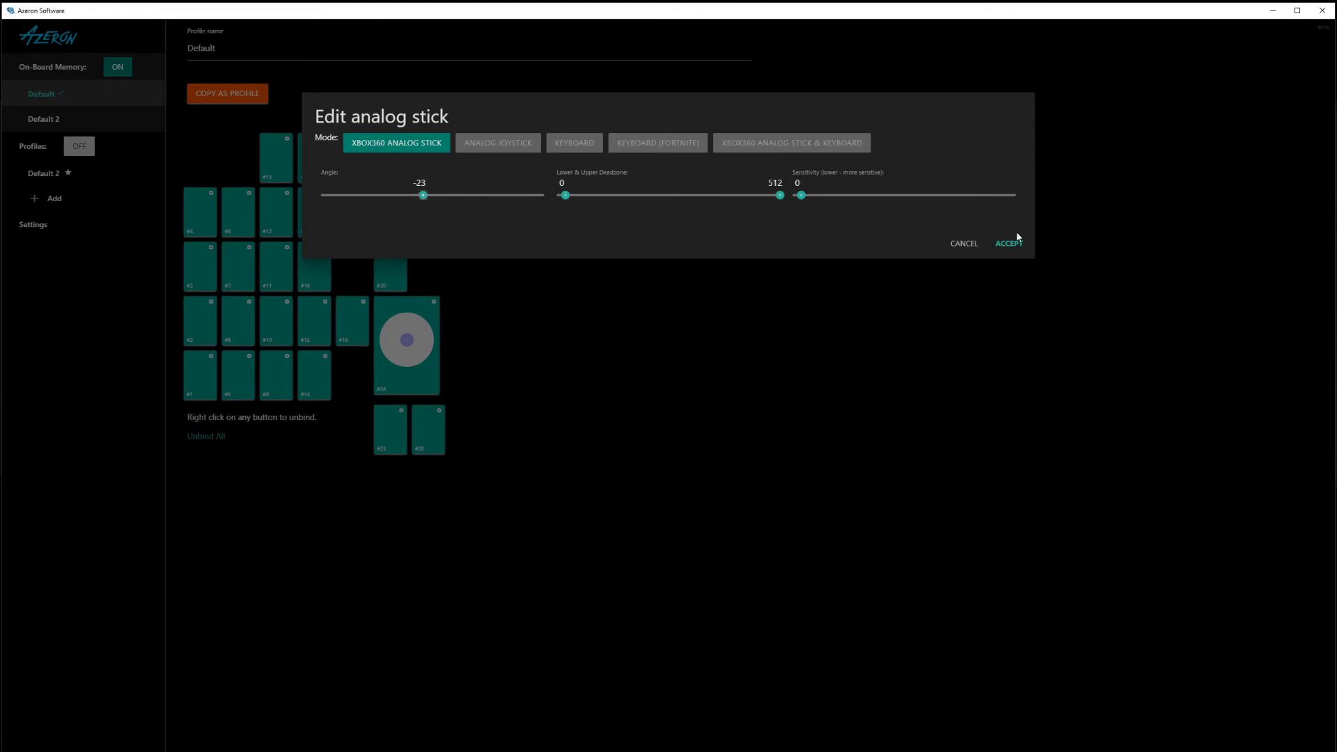
click(1007, 243)
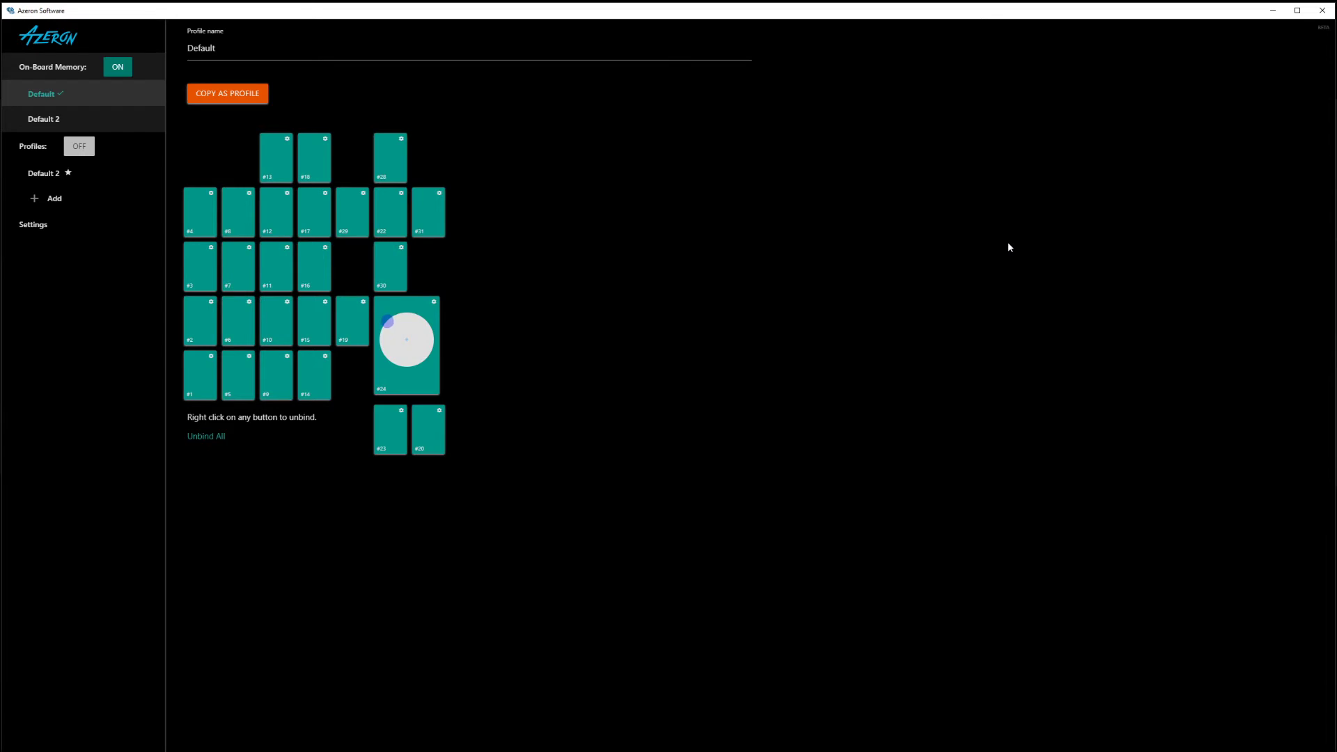
mouse_move(402, 324)
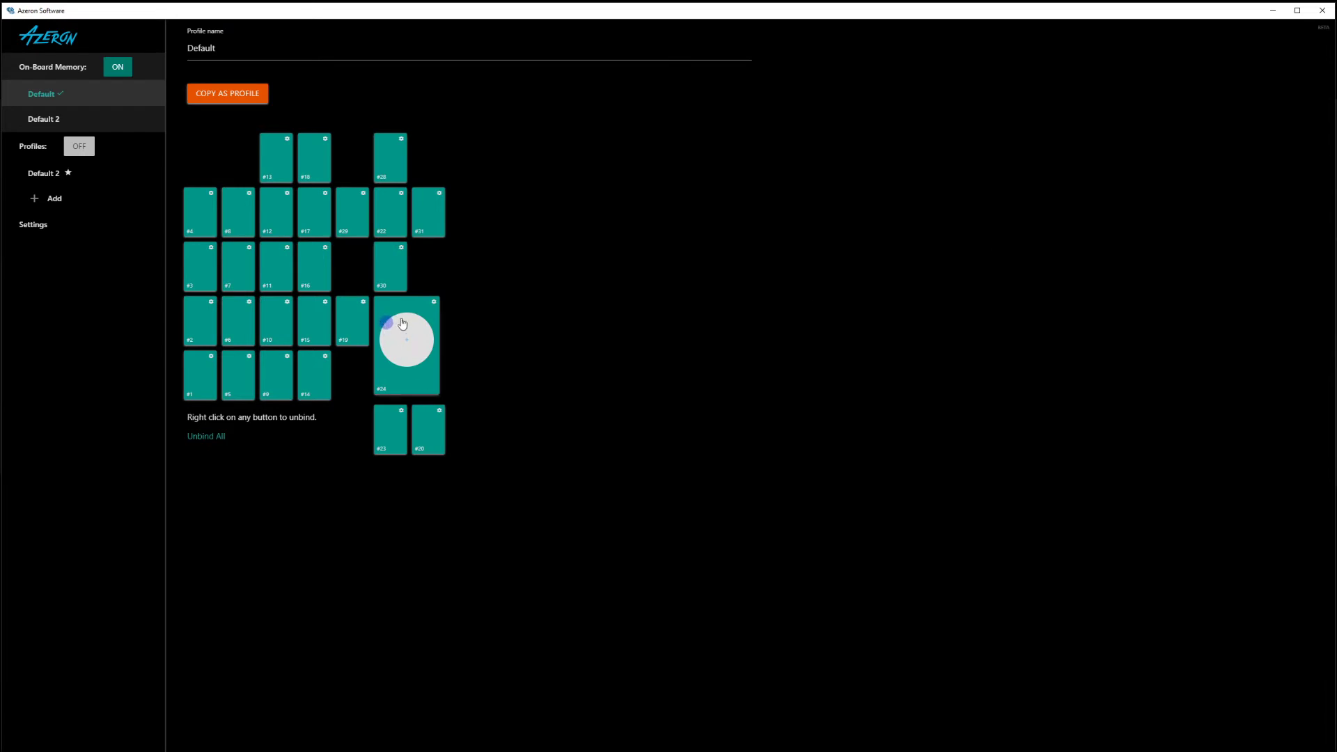
mouse_move(415, 326)
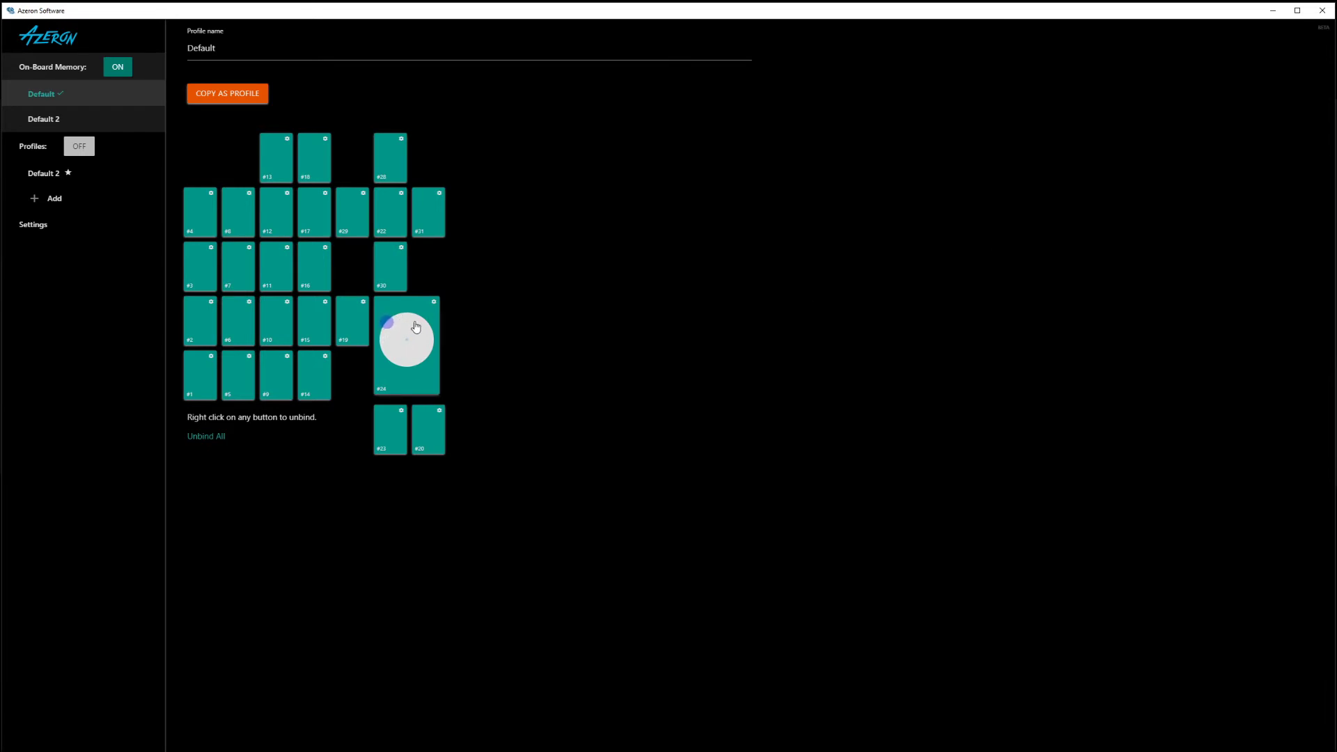
click(407, 339)
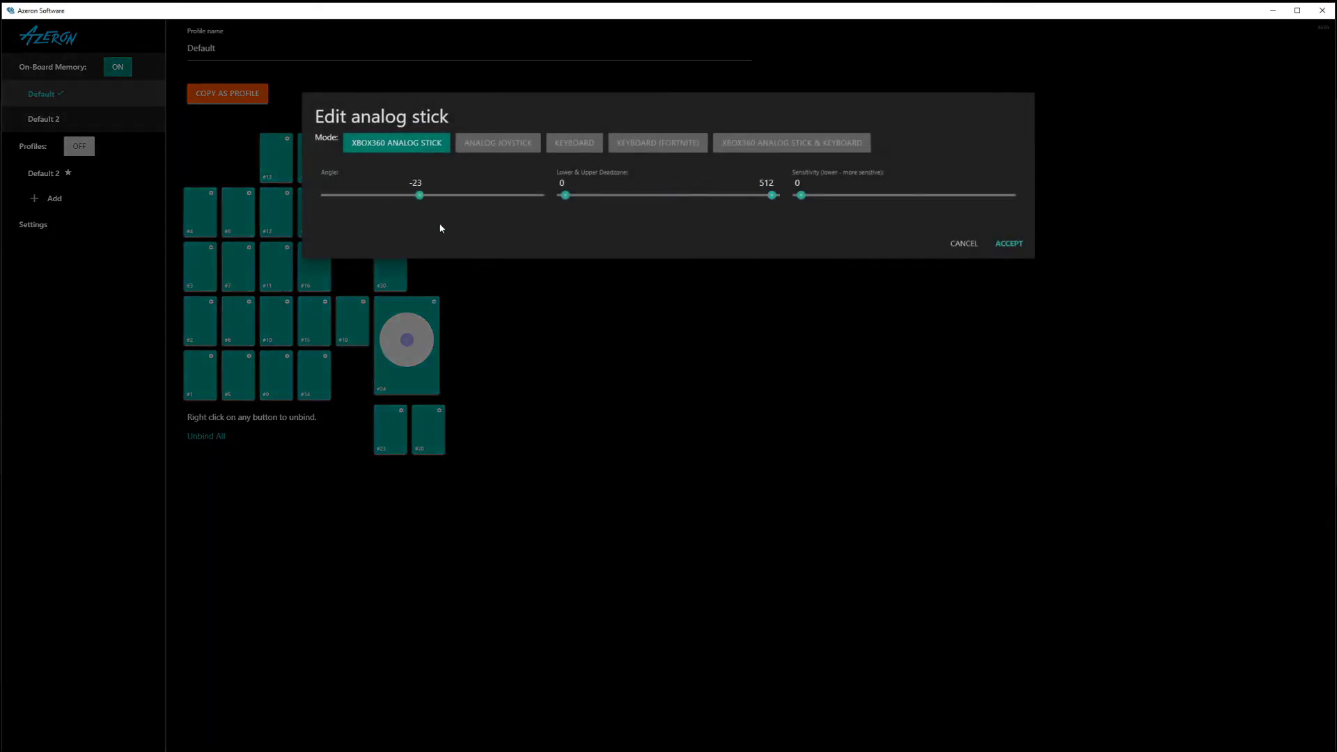
drag(419, 195, 427, 195)
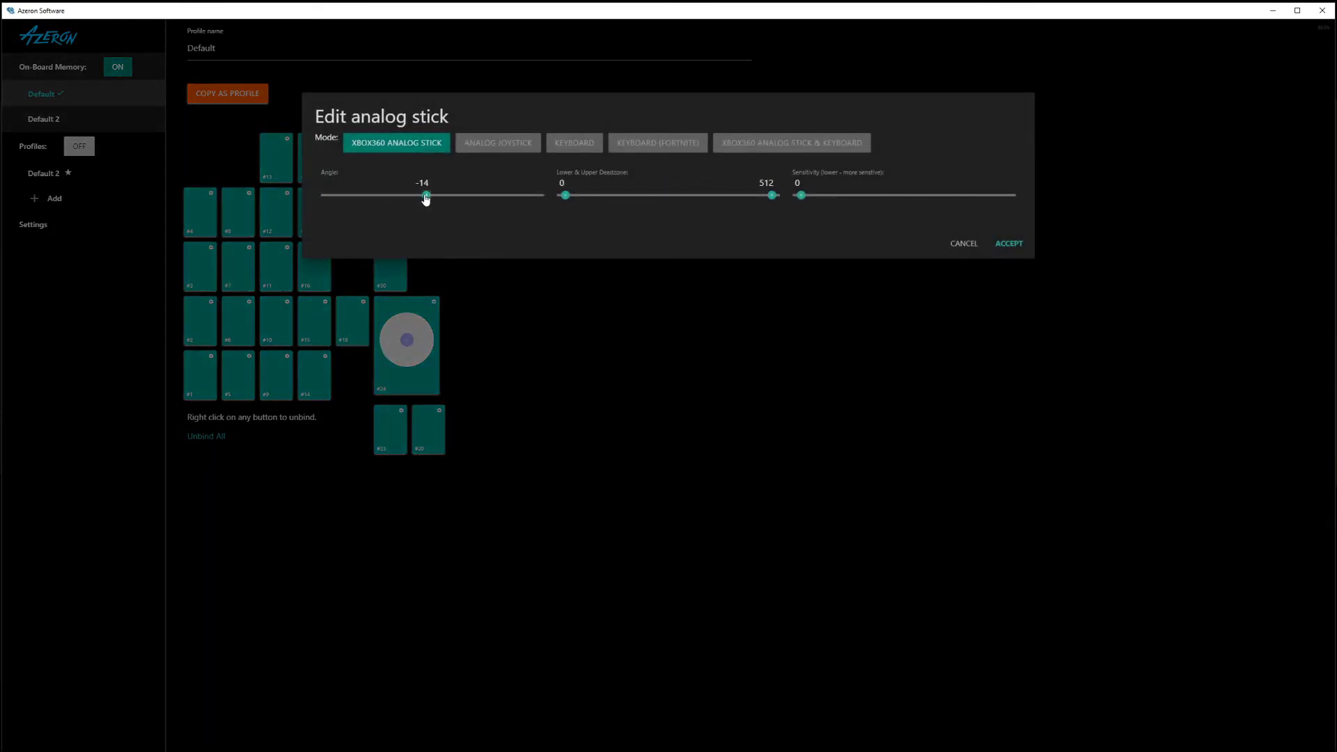
drag(424, 195, 435, 195)
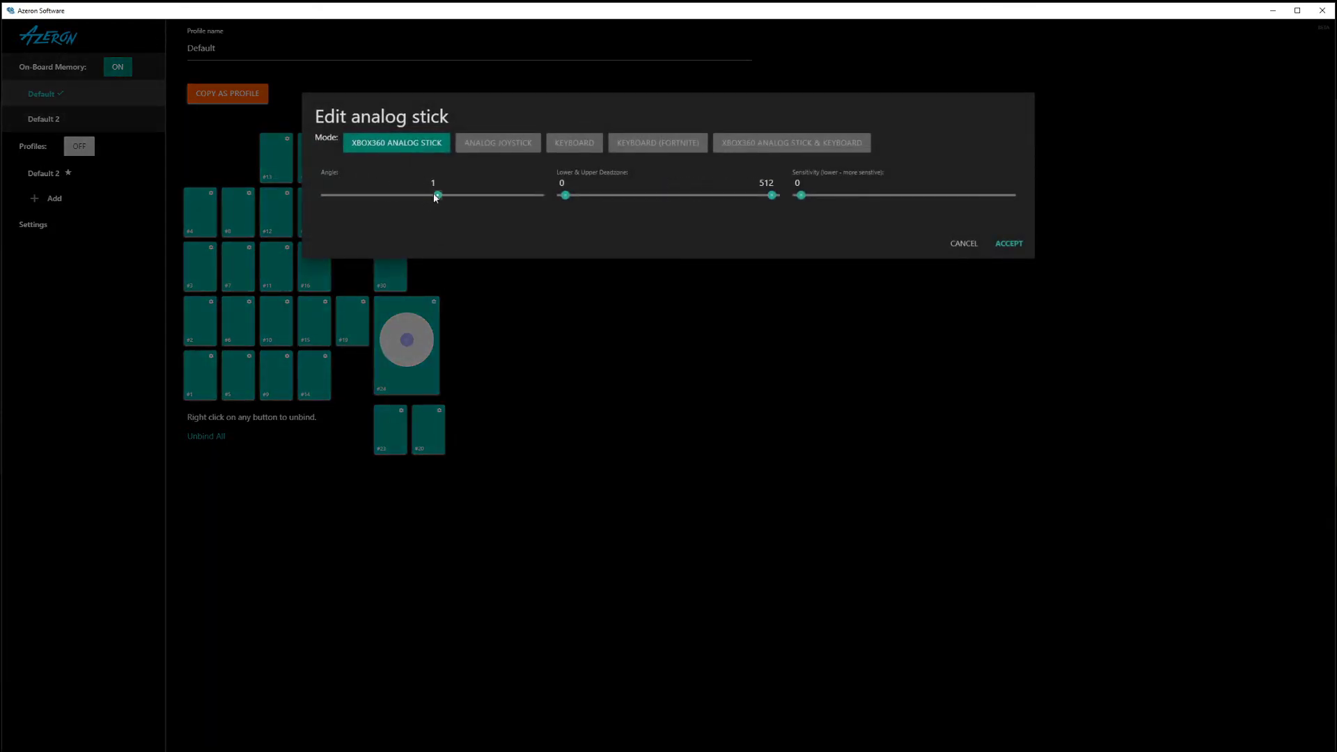
click(1009, 243)
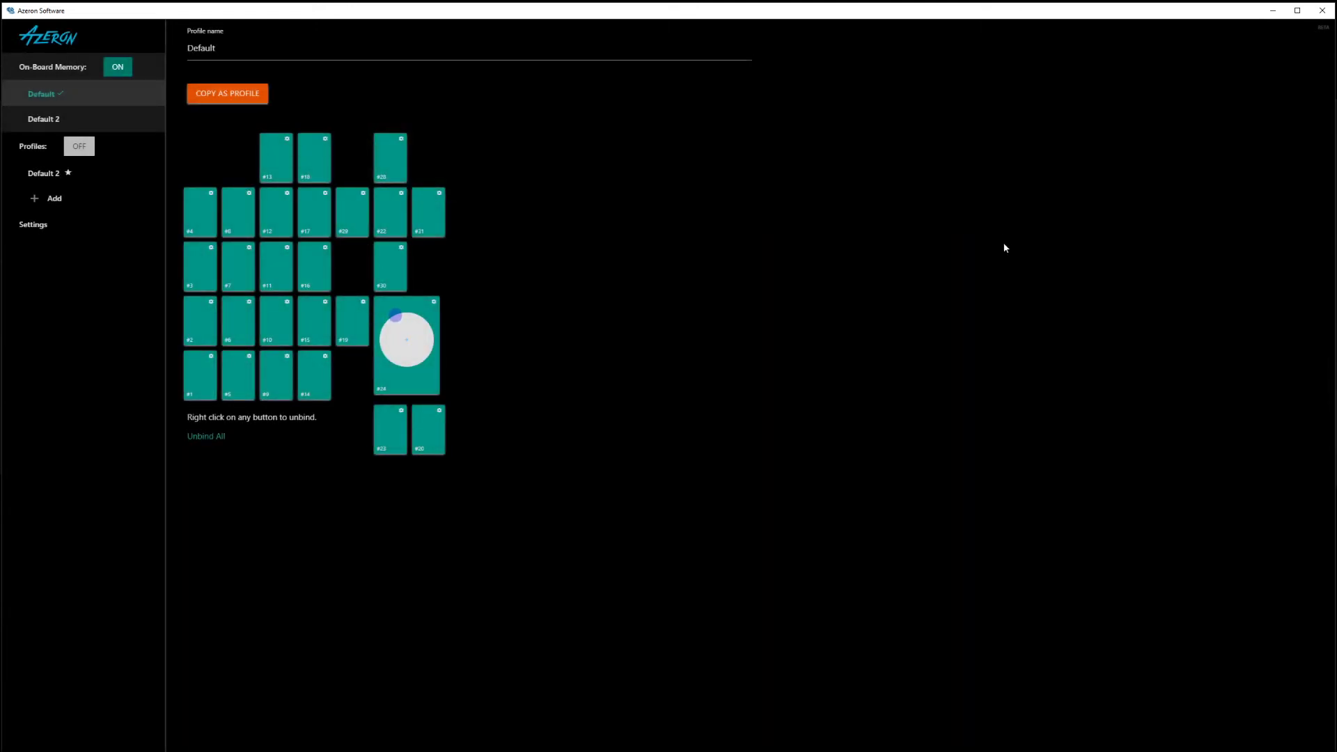
- Sweep the angle through 18–31 and settle on 25 with the 0–512 deadzone accepted
click(406, 339)
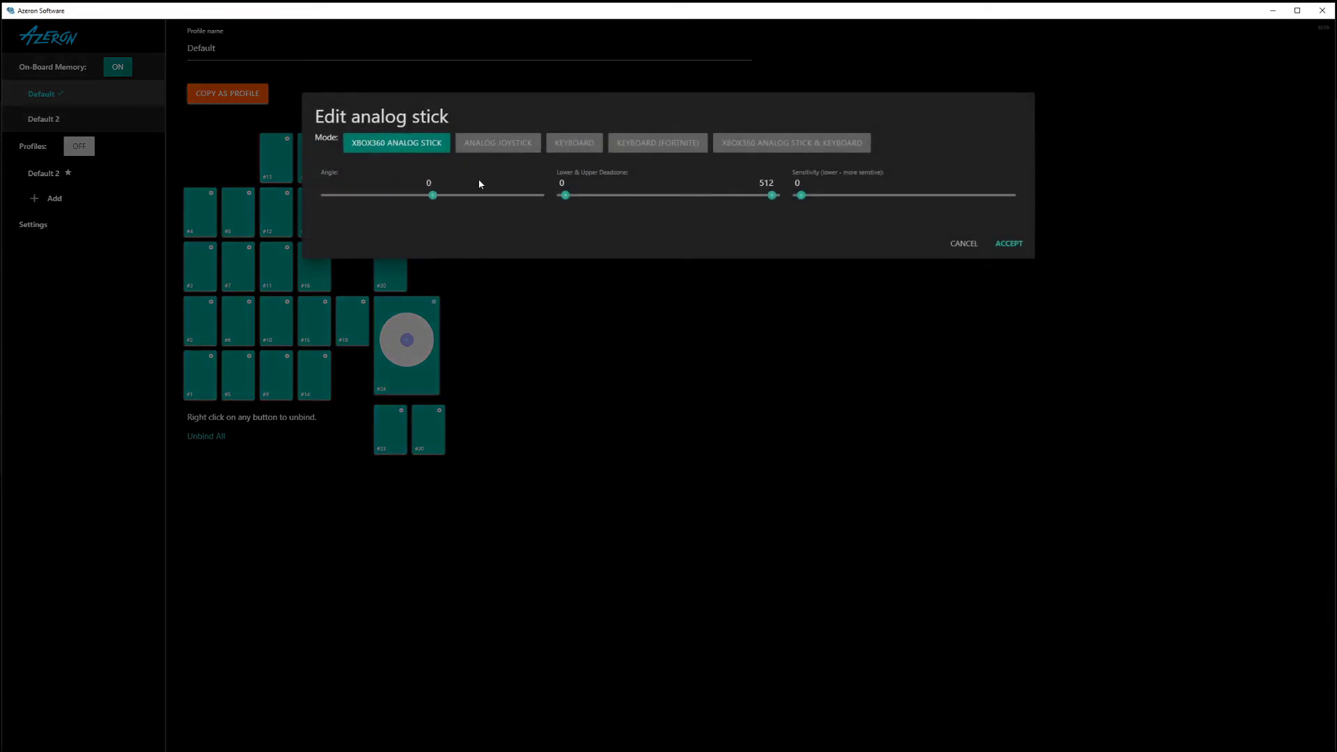
drag(432, 195, 444, 195)
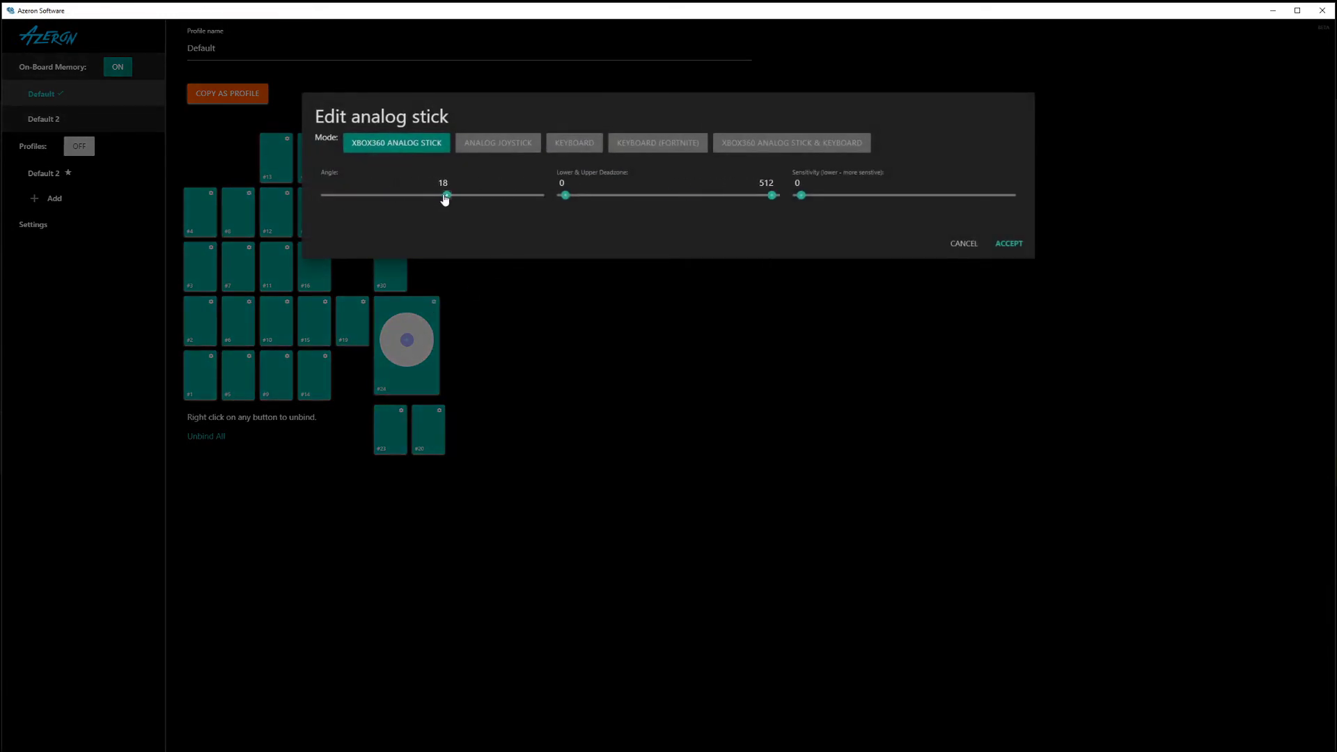
drag(443, 194, 449, 194)
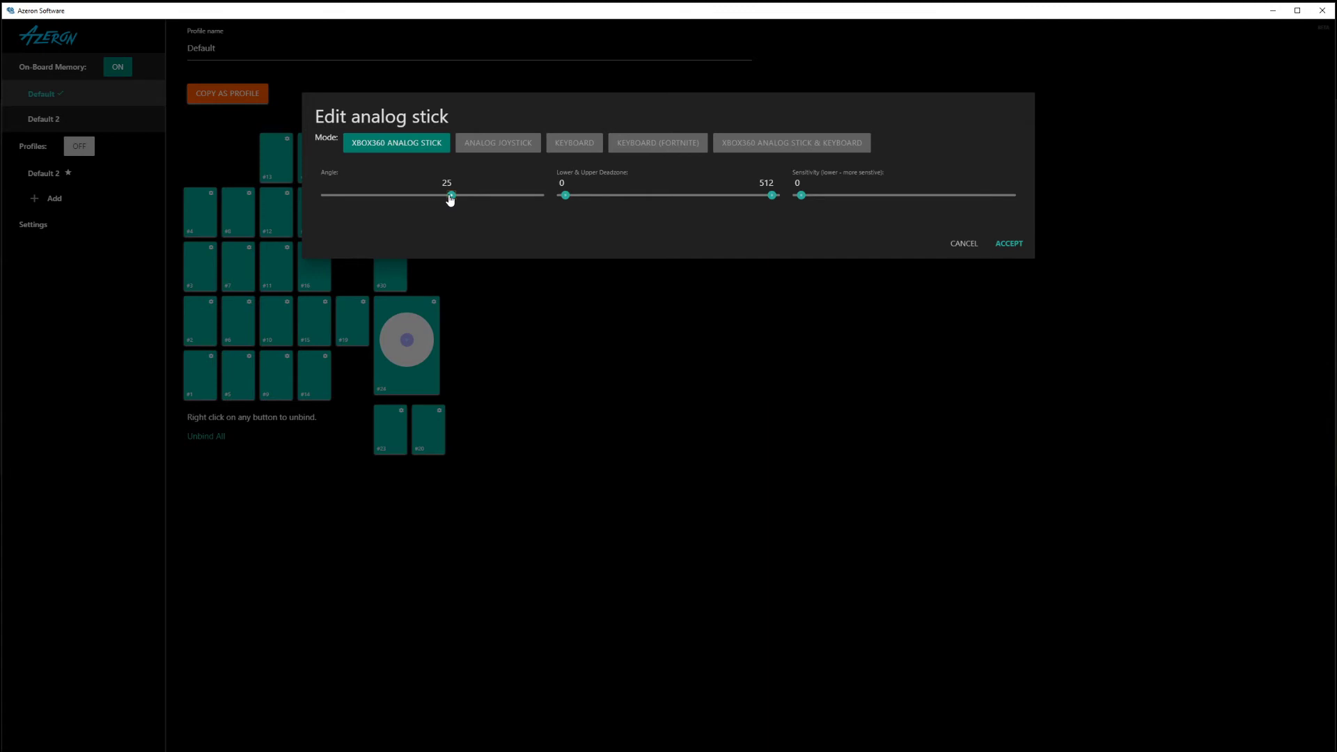
drag(450, 195, 454, 195)
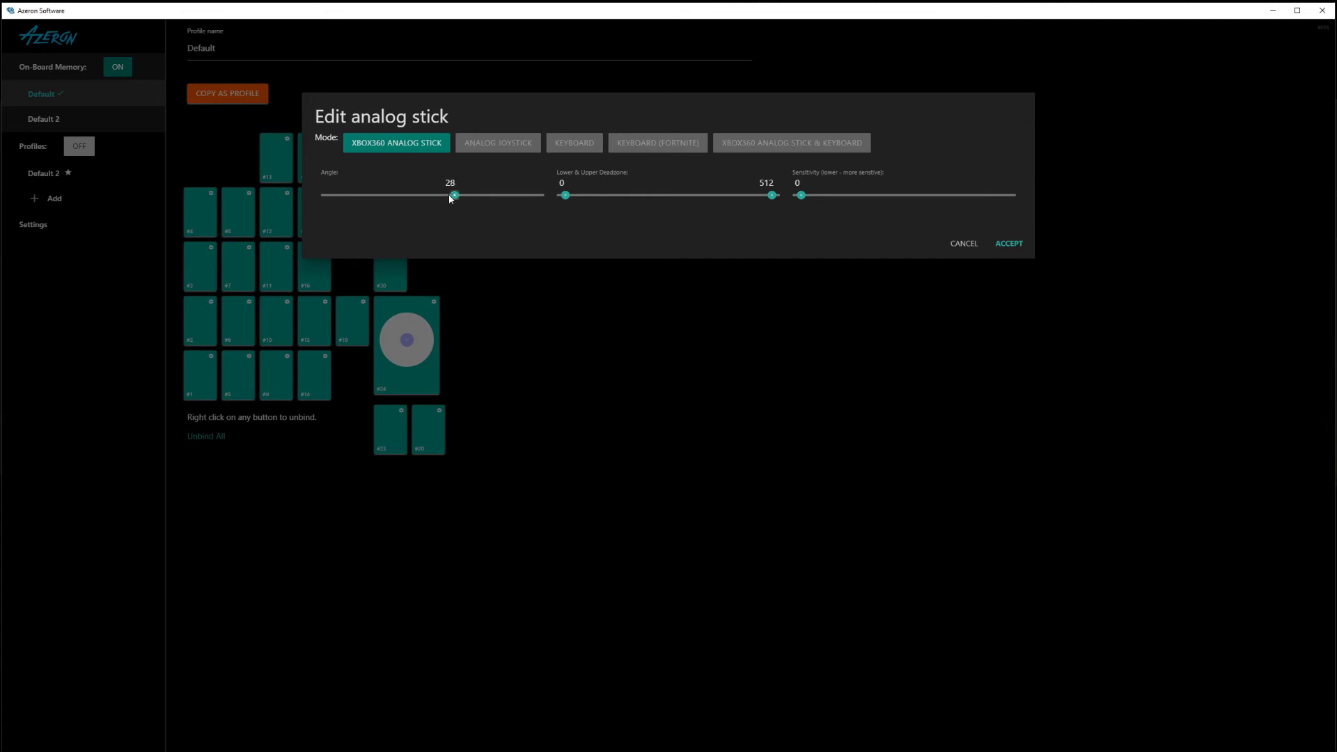
drag(453, 195, 459, 195)
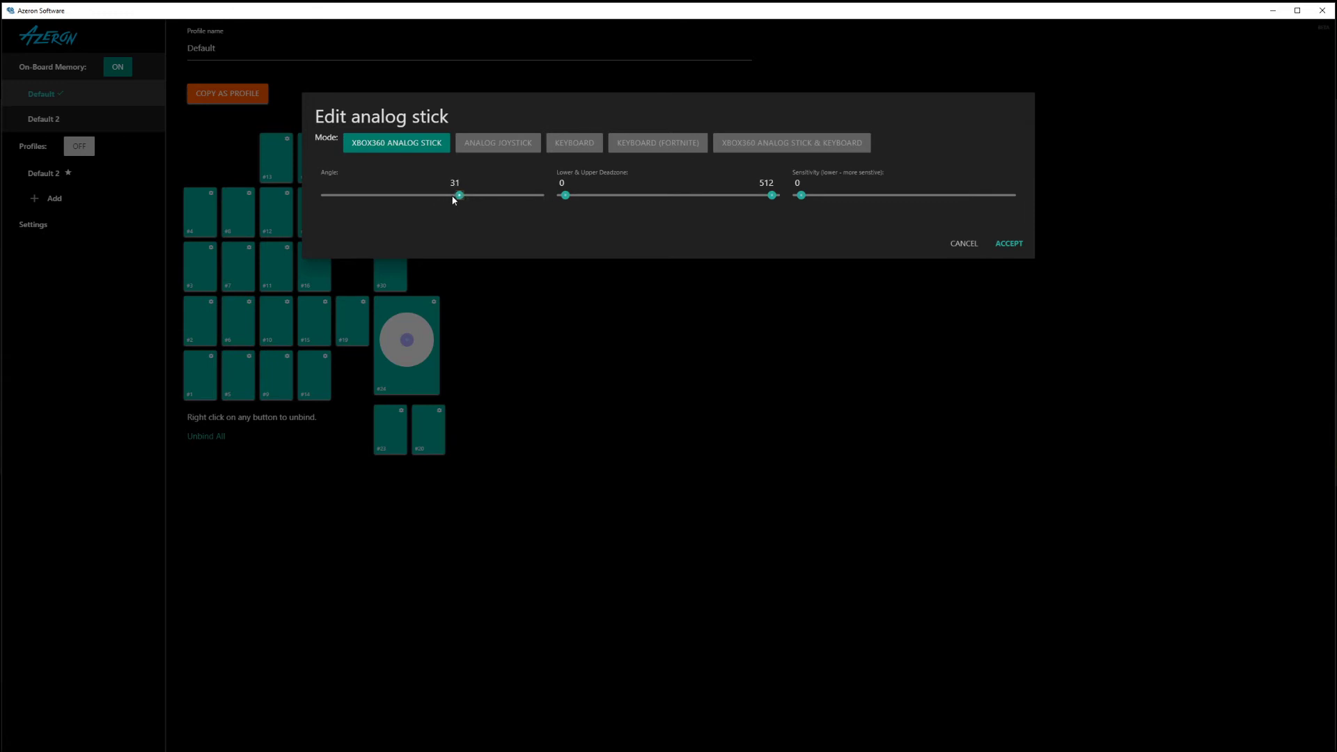
drag(459, 194, 453, 195)
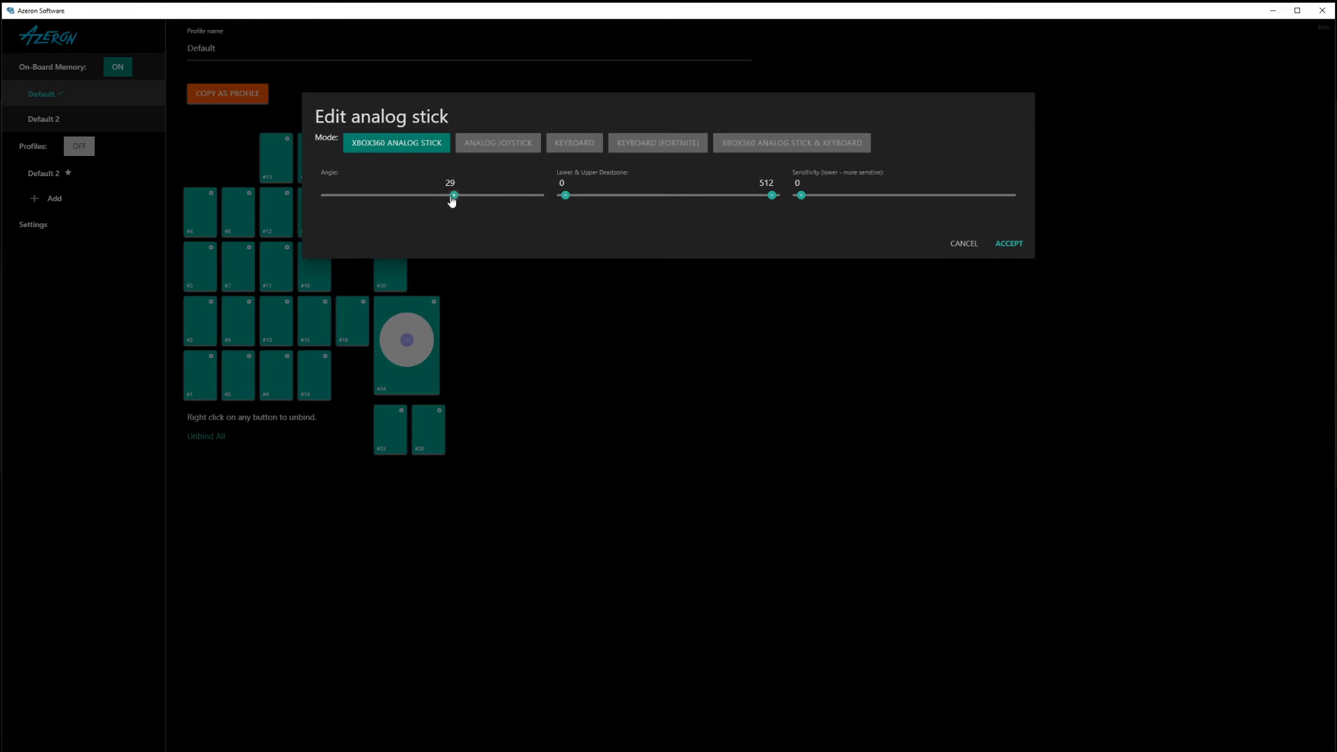
drag(453, 195, 449, 195)
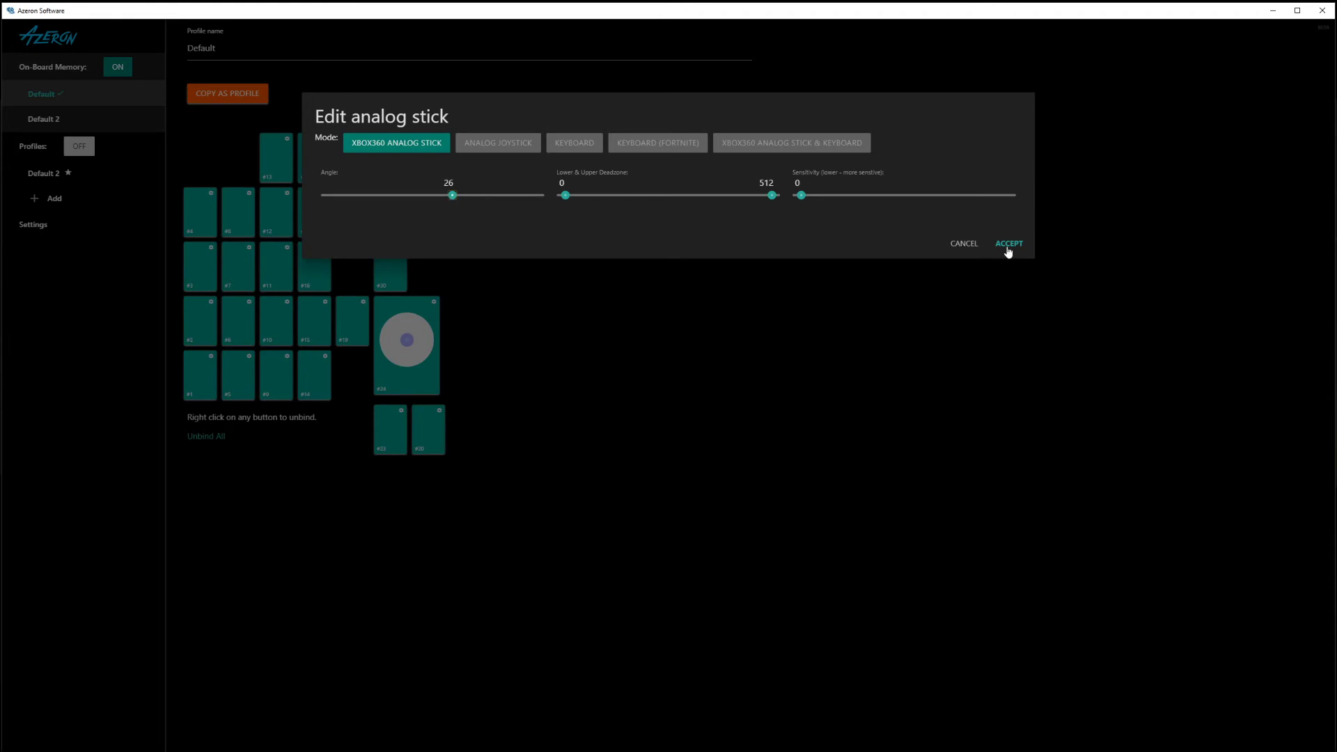
click(1009, 243)
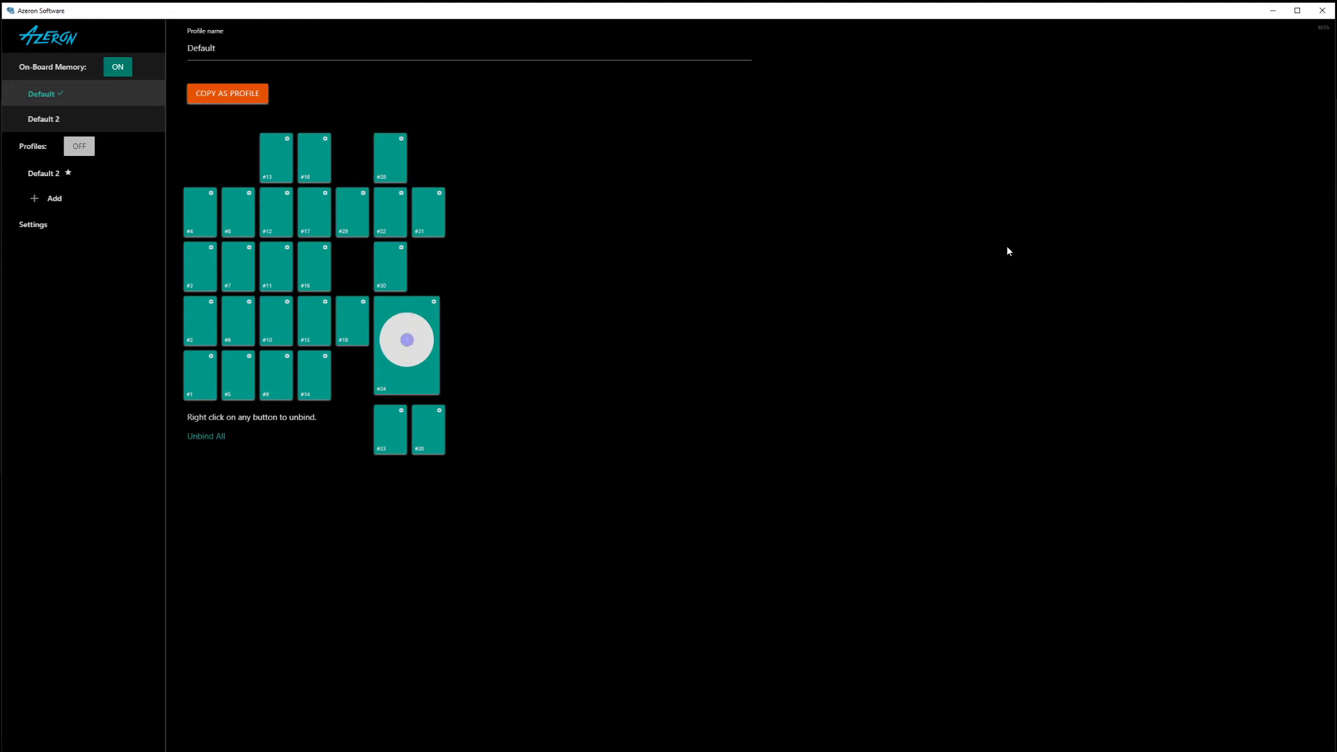
mouse_move(480, 291)
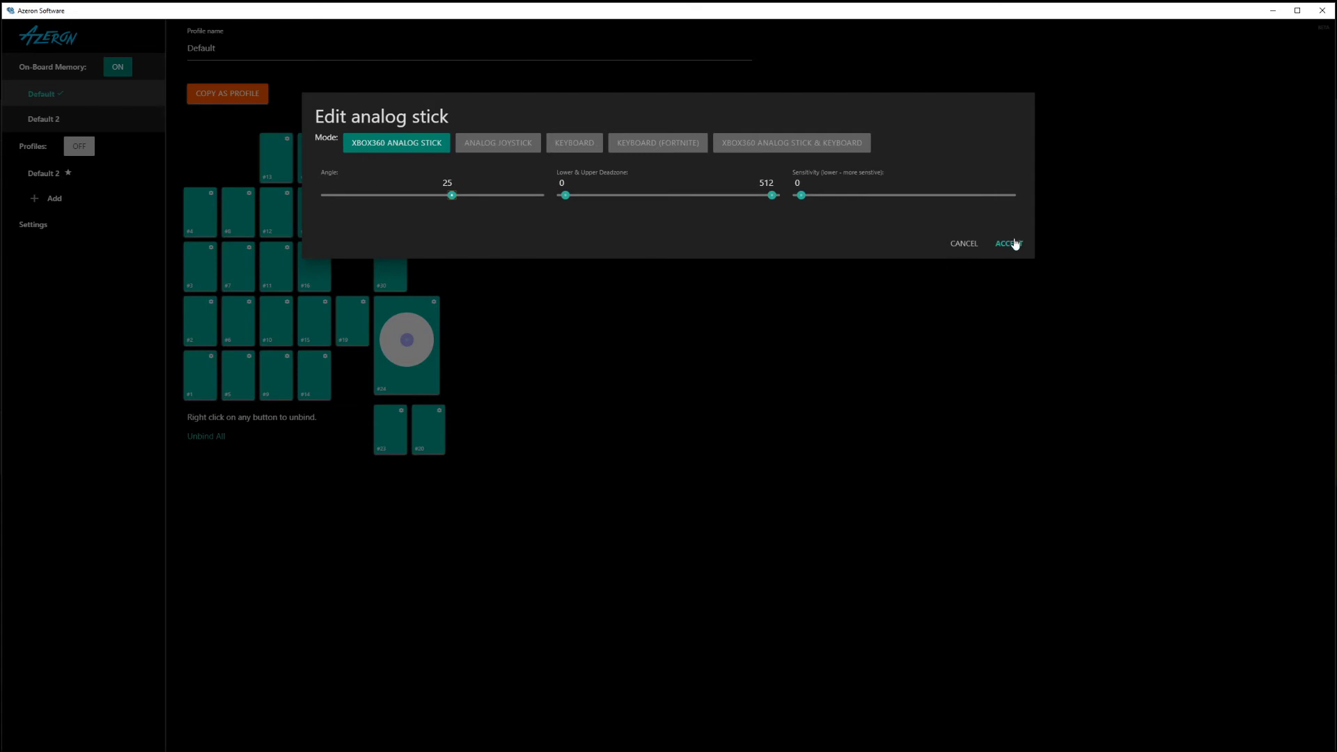
click(1008, 244)
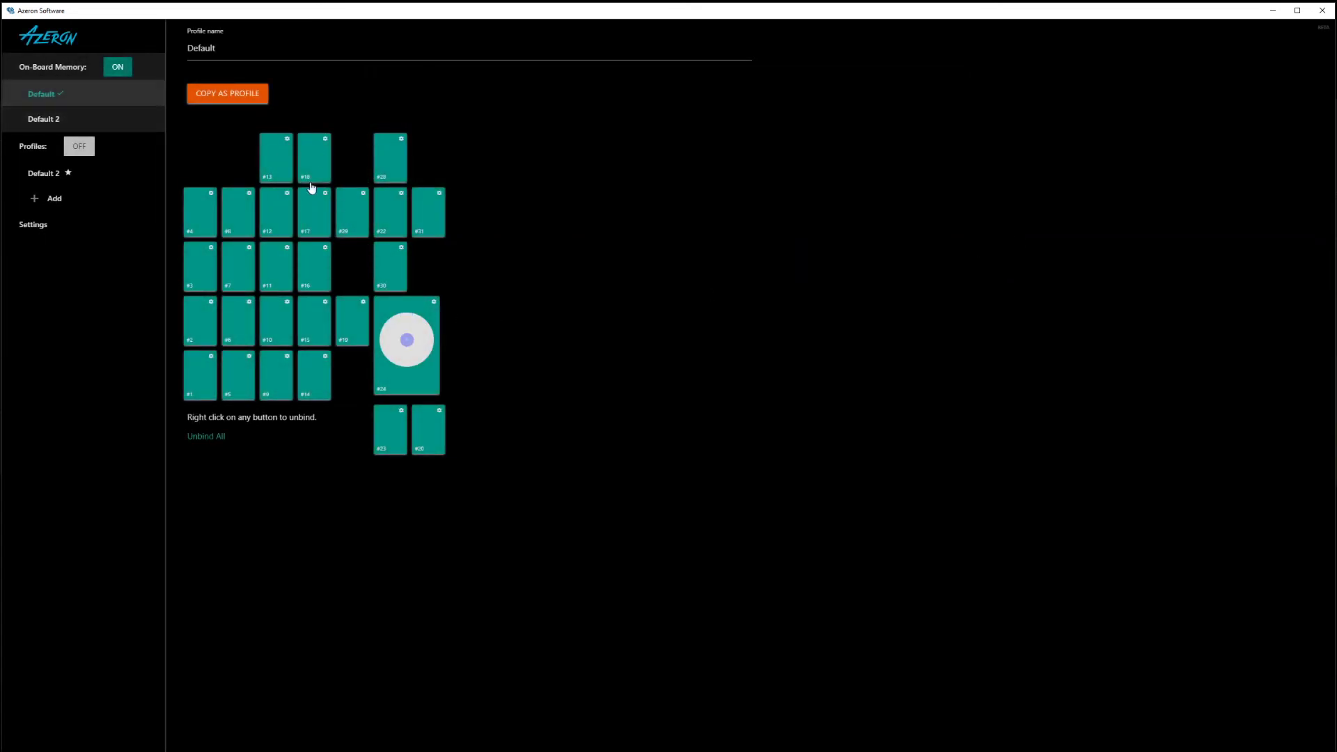
- Check the Azeron settings page, then close the Azeron Software window
click(33, 224)
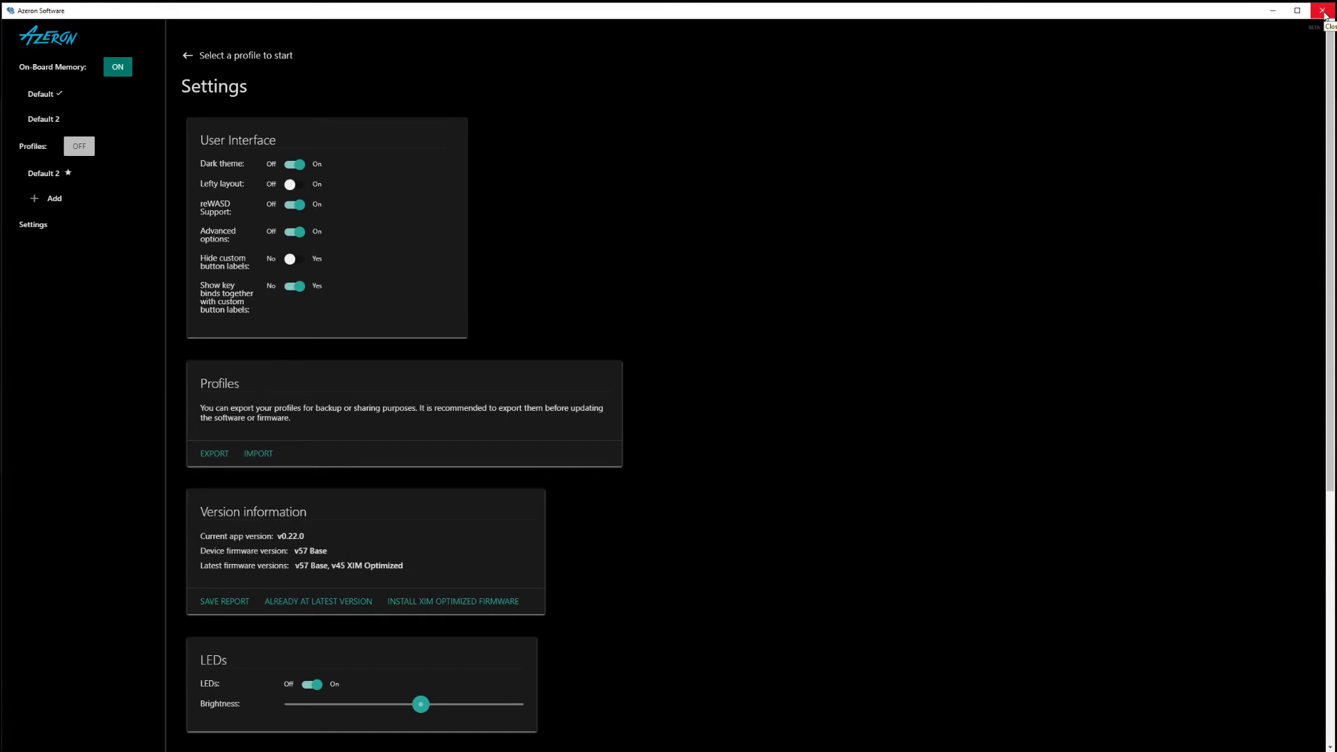
click(1329, 9)
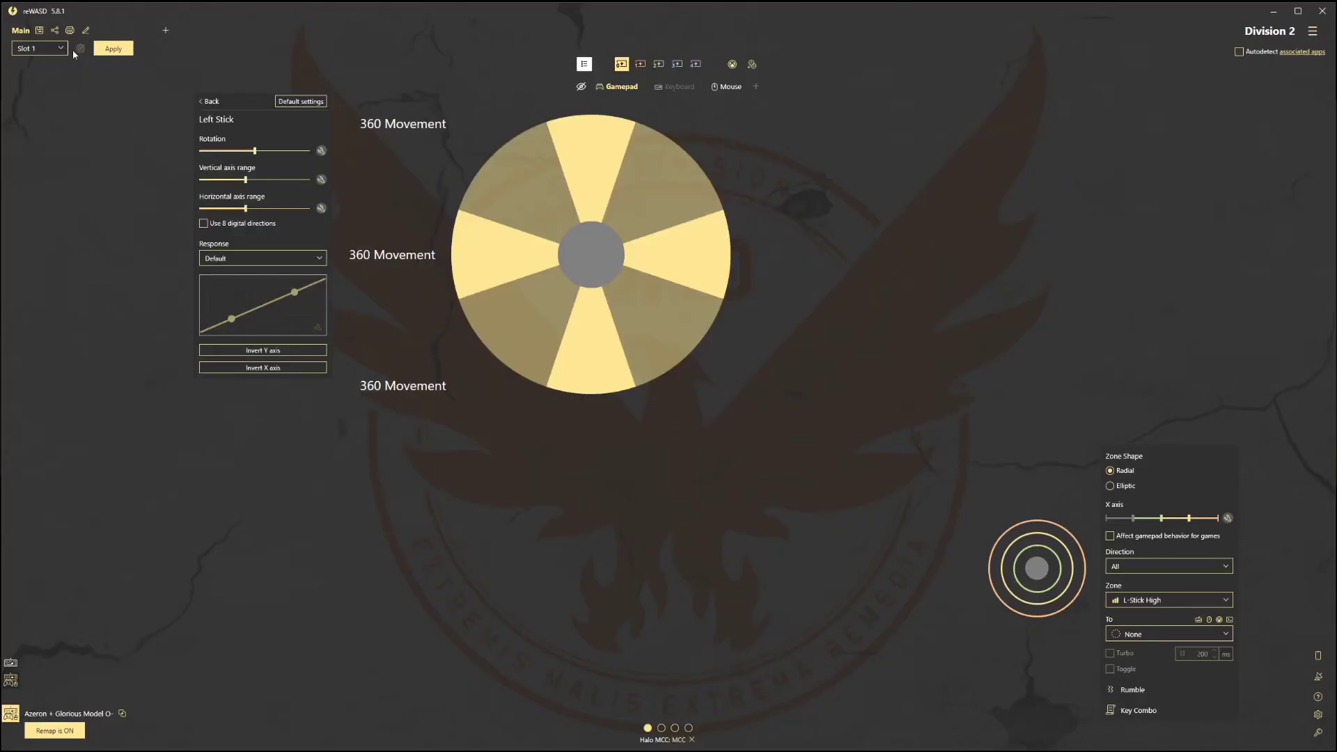
mouse_move(1028, 511)
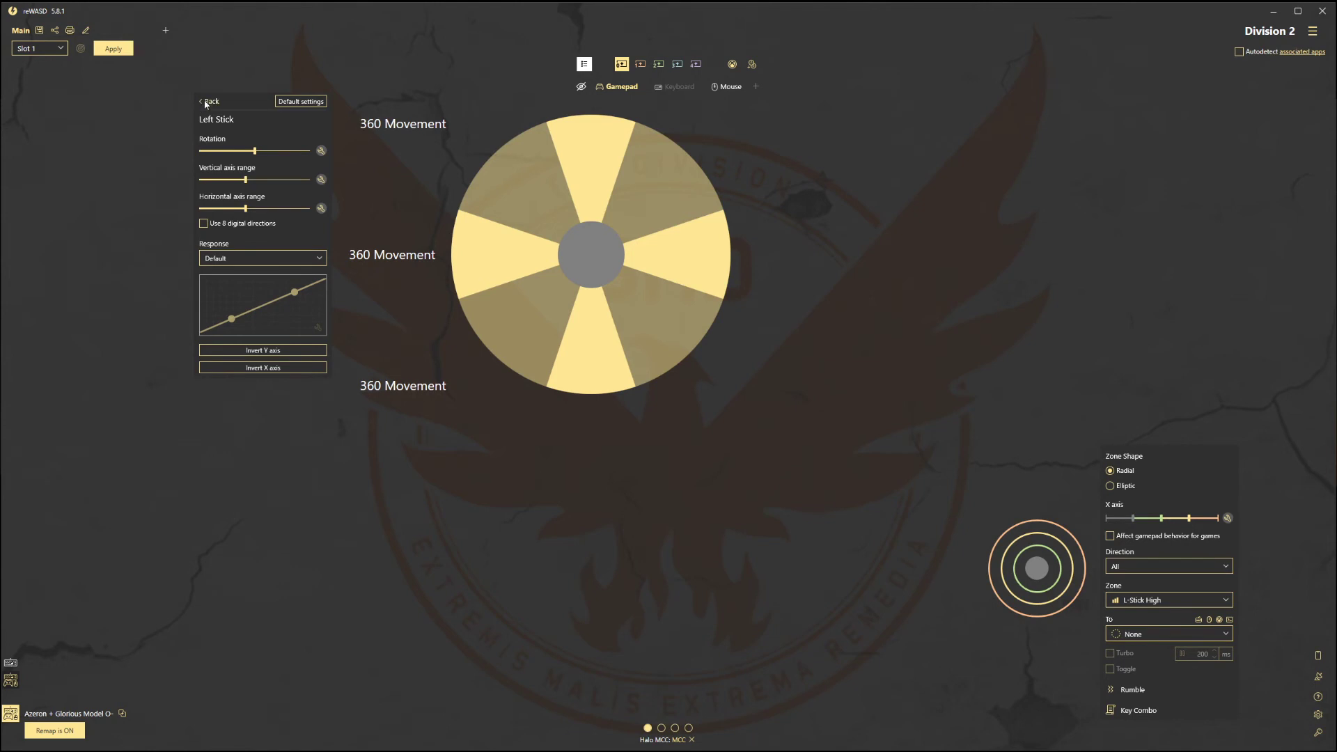
- Set the Azeron left stick's rotation to zero in Advanced zone settings and apply the config
click(210, 101)
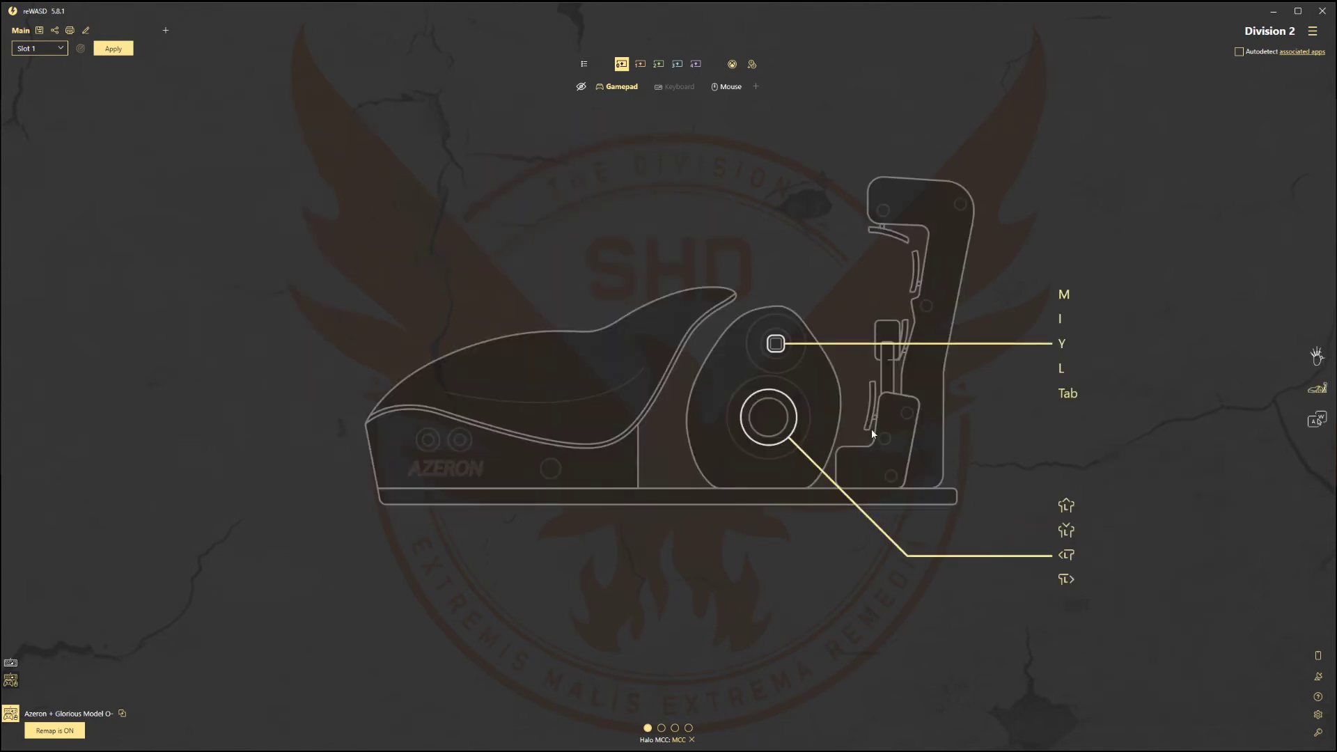
click(767, 418)
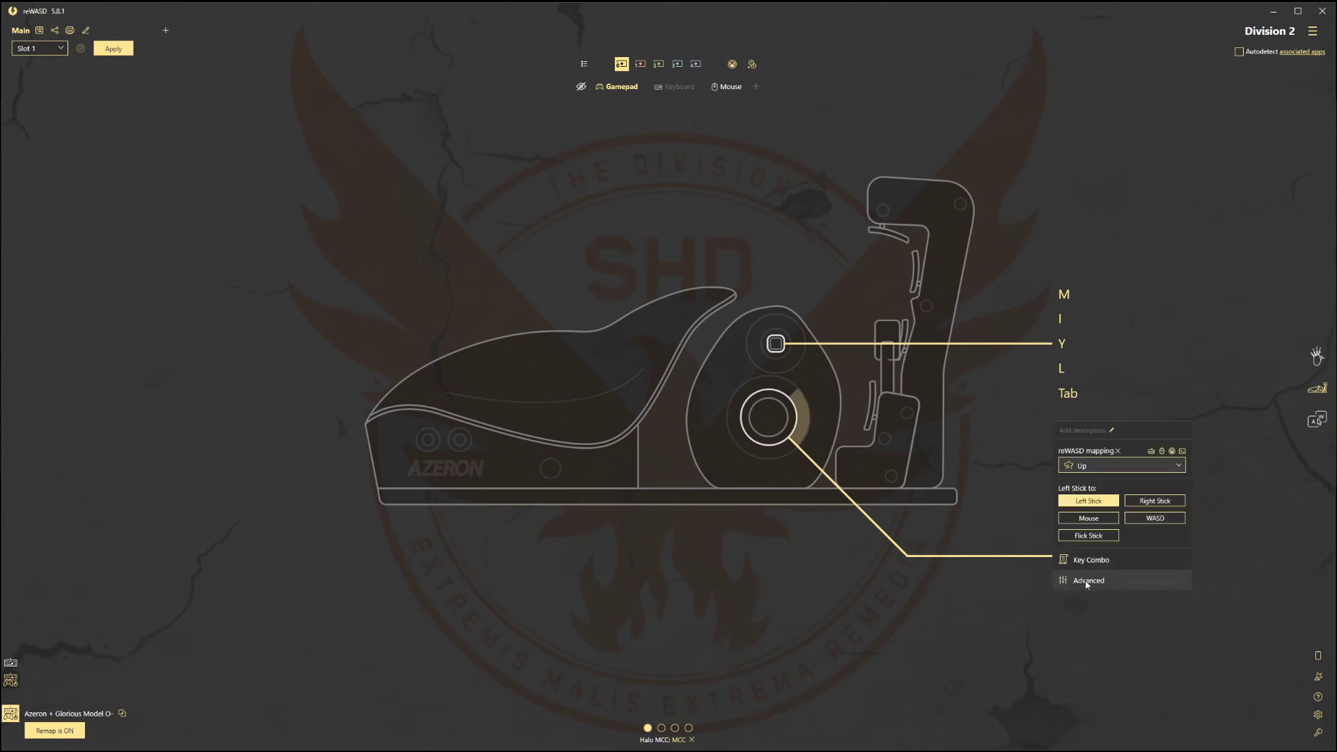
click(1087, 581)
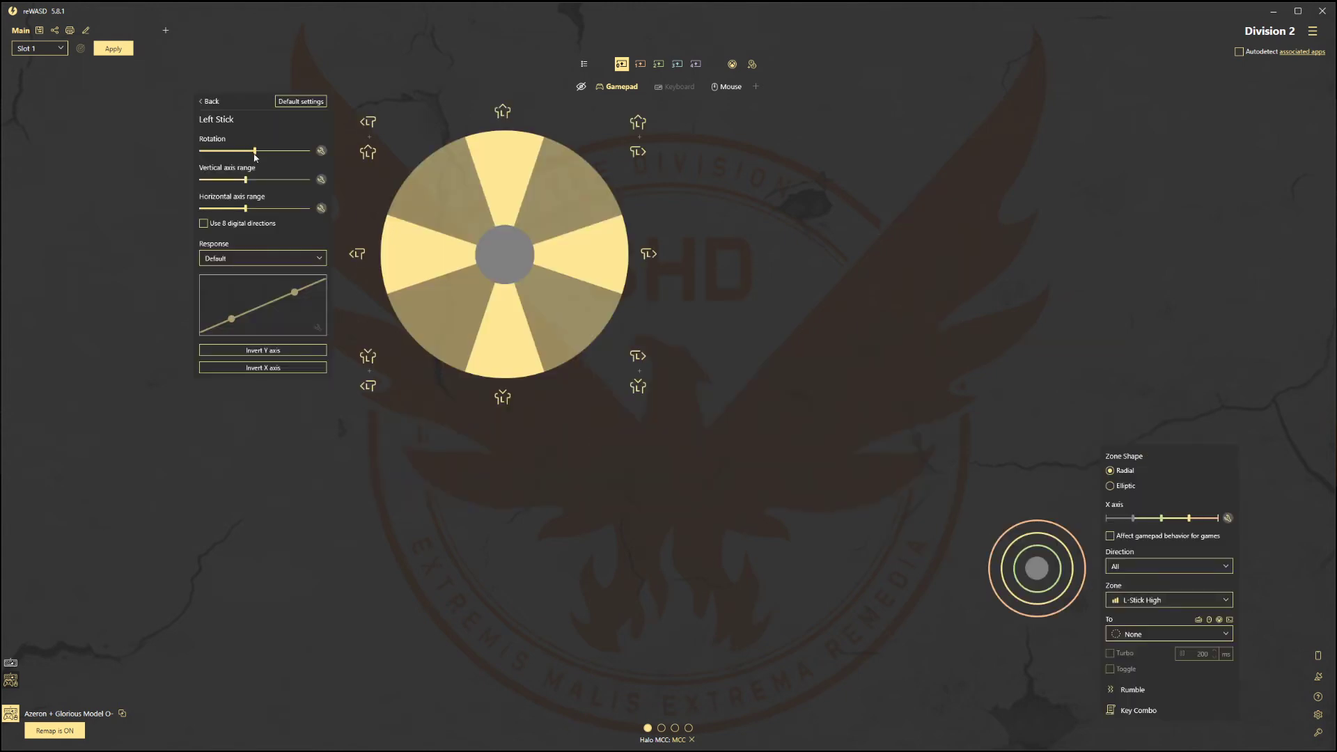
click(322, 151)
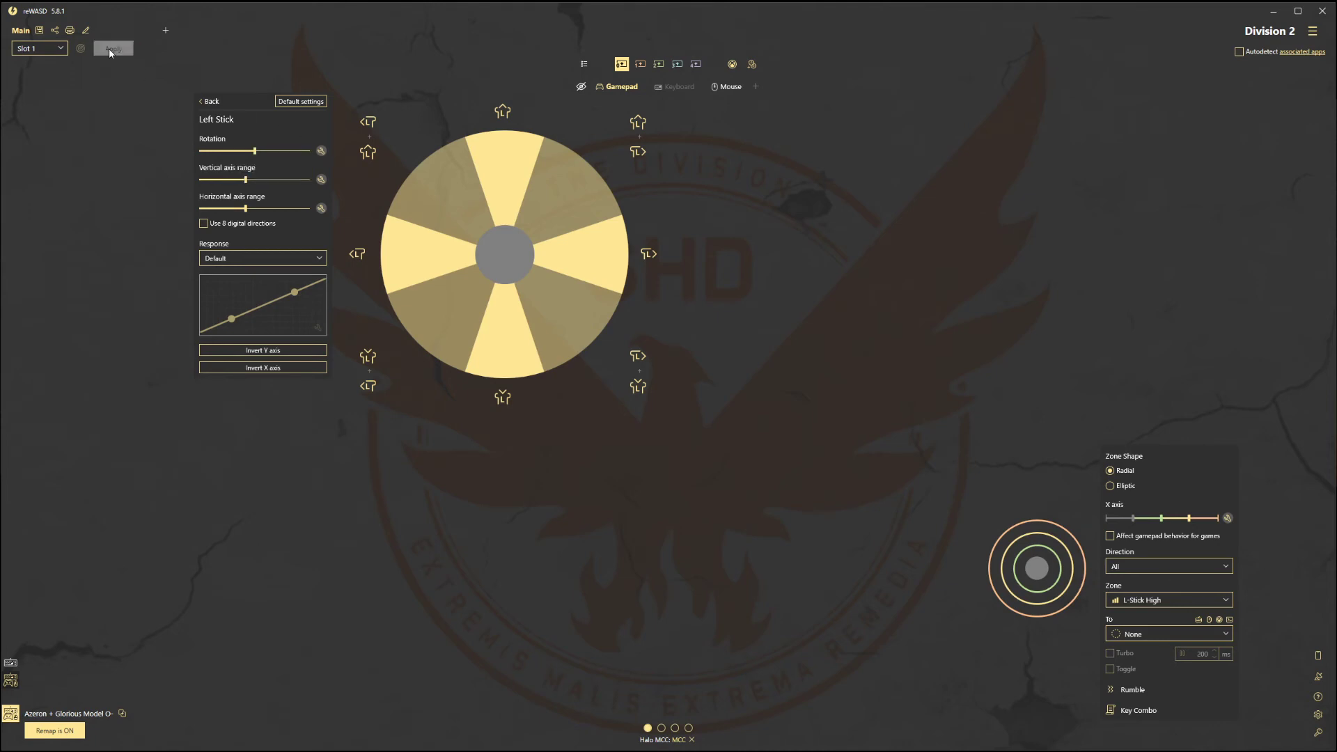
click(113, 48)
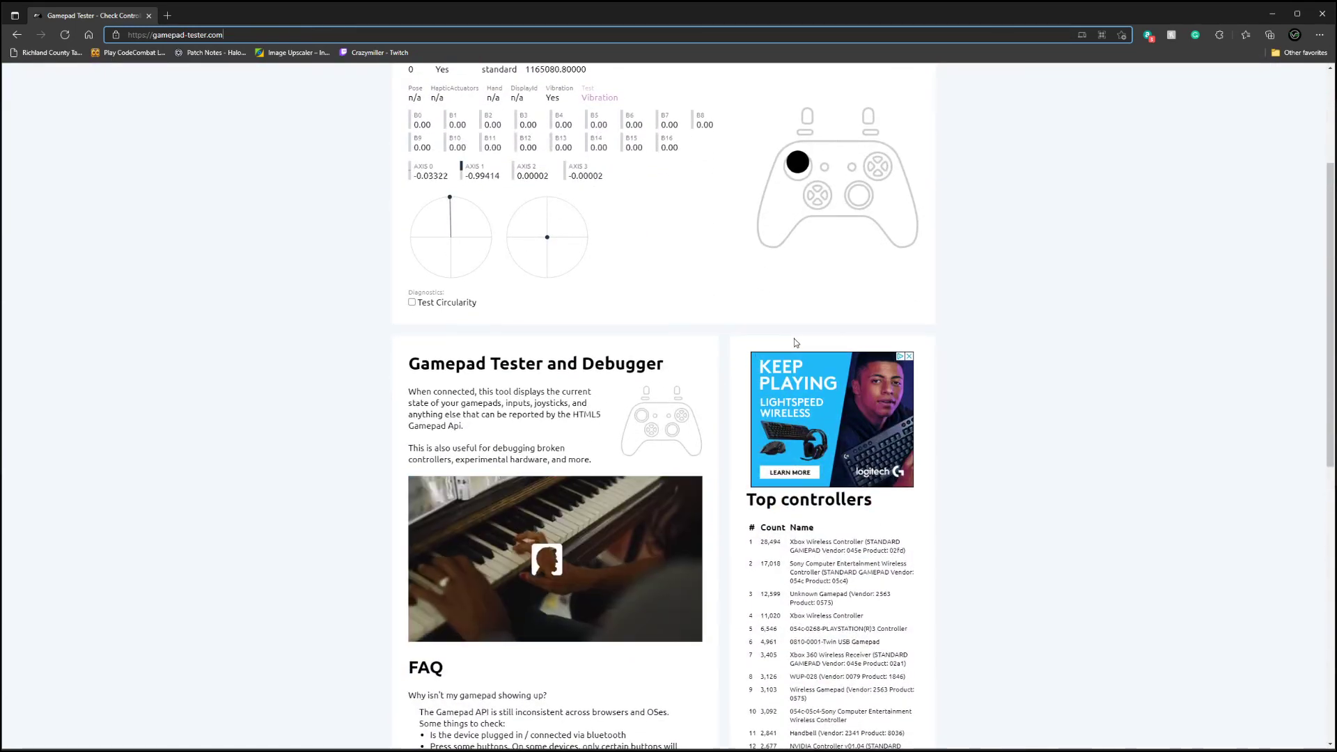
- Check the left stick axis readings in Gamepad Tester, then return to reWASD
scroll(up, 3)
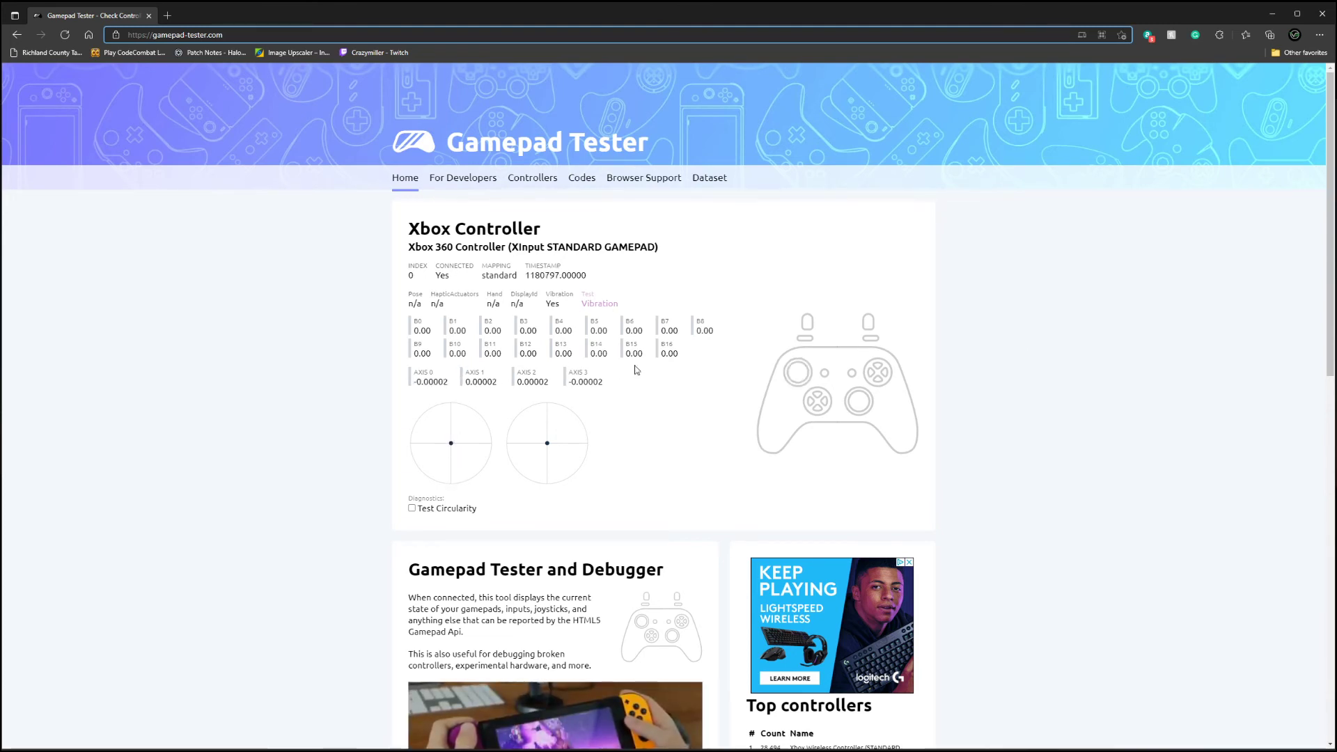
click(213, 35)
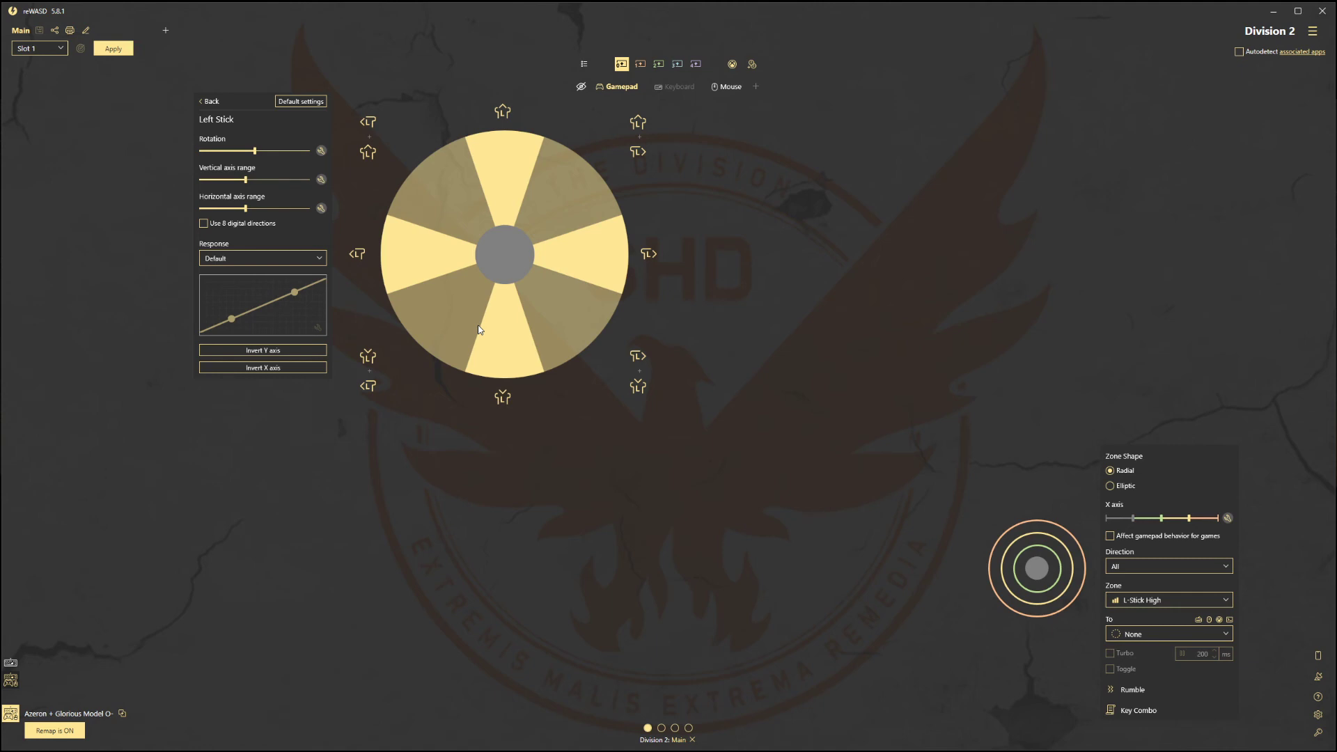
mouse_move(670, 351)
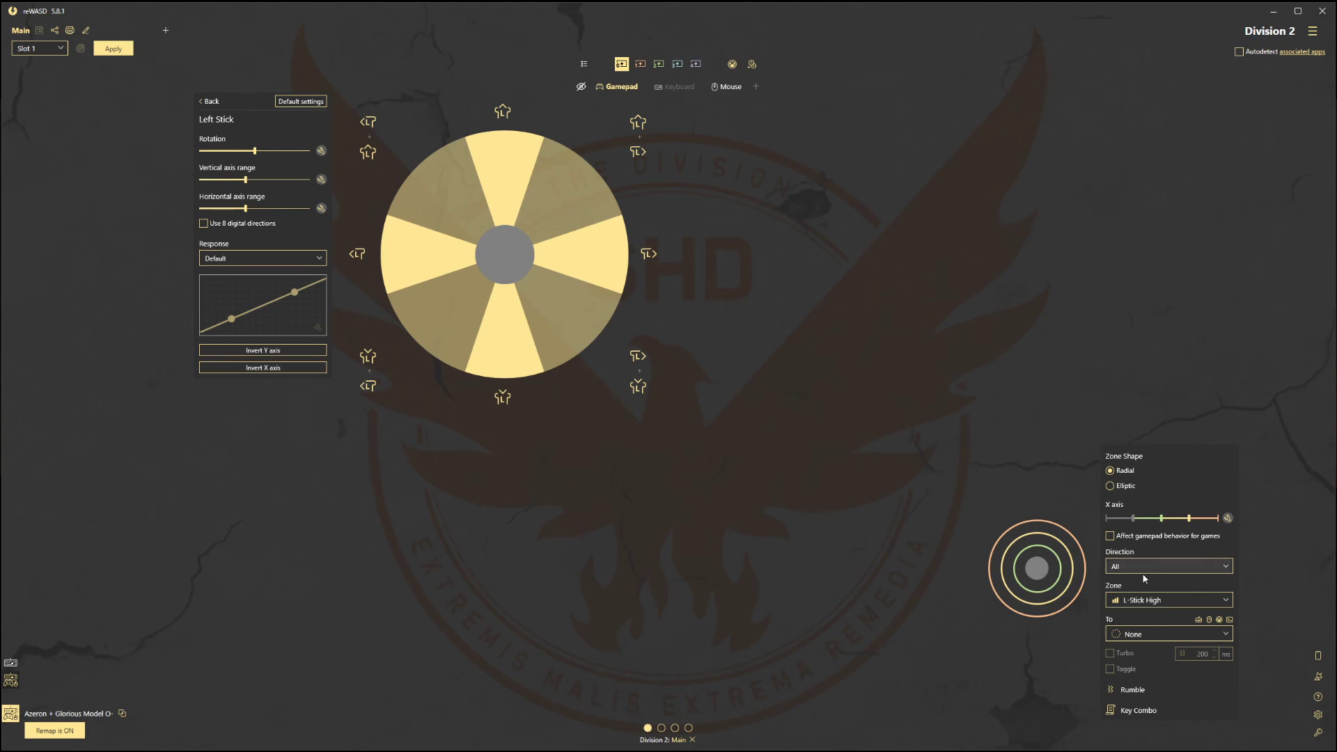
- Bind the Up direction's L-Stick High zone to LShift and L-Stick Low zone to LCtrl
click(1168, 633)
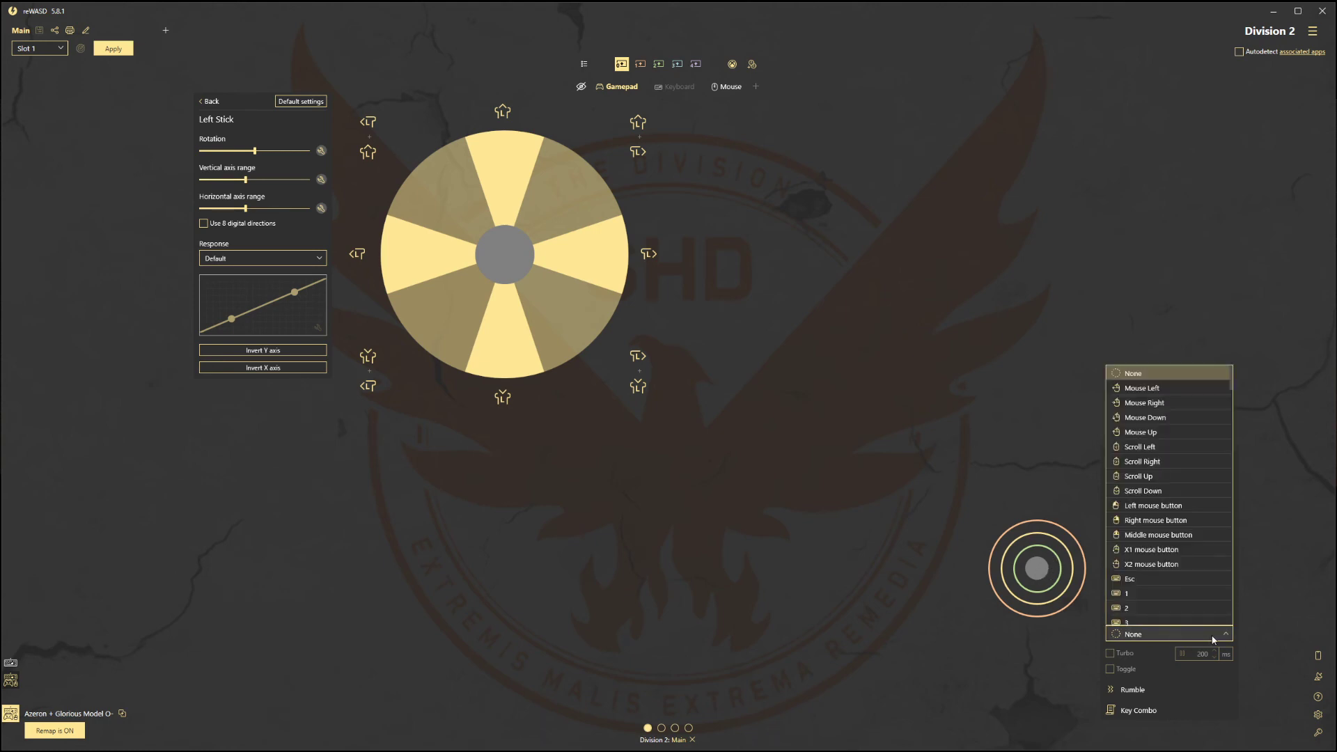
click(1133, 633)
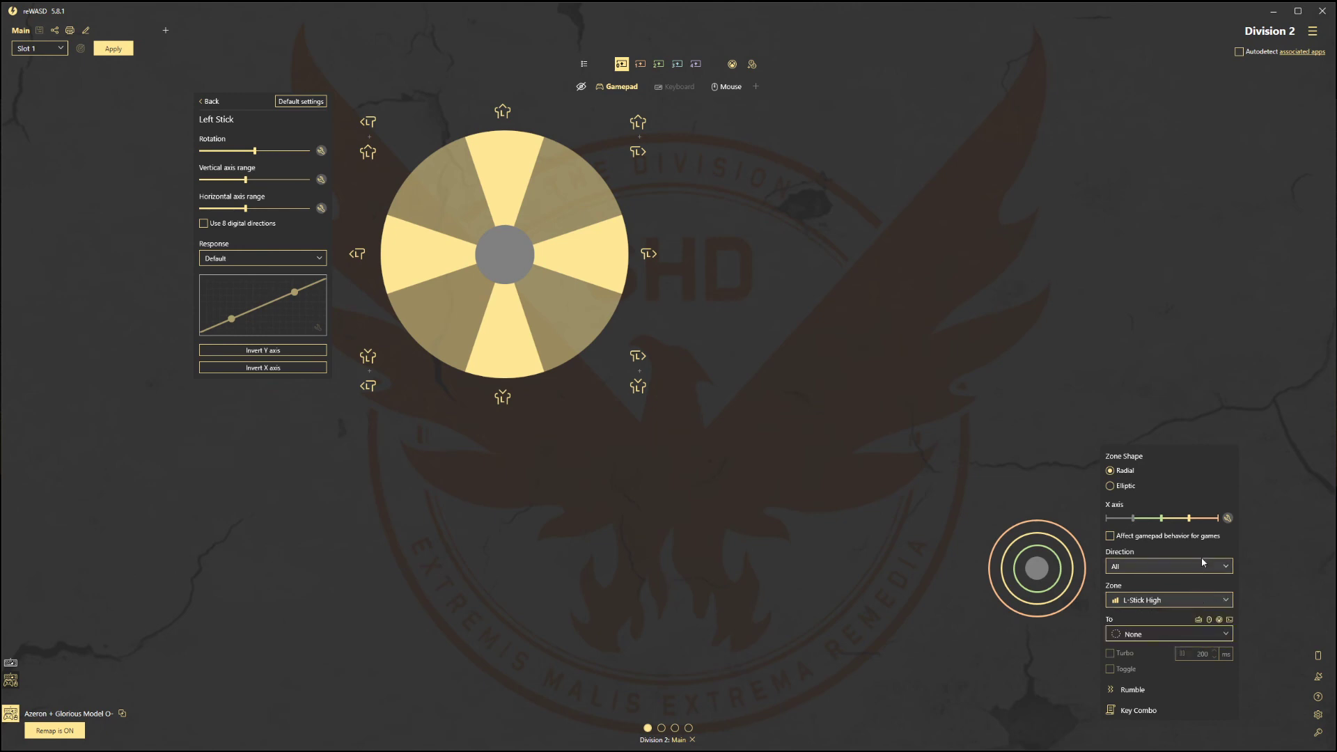
click(1167, 565)
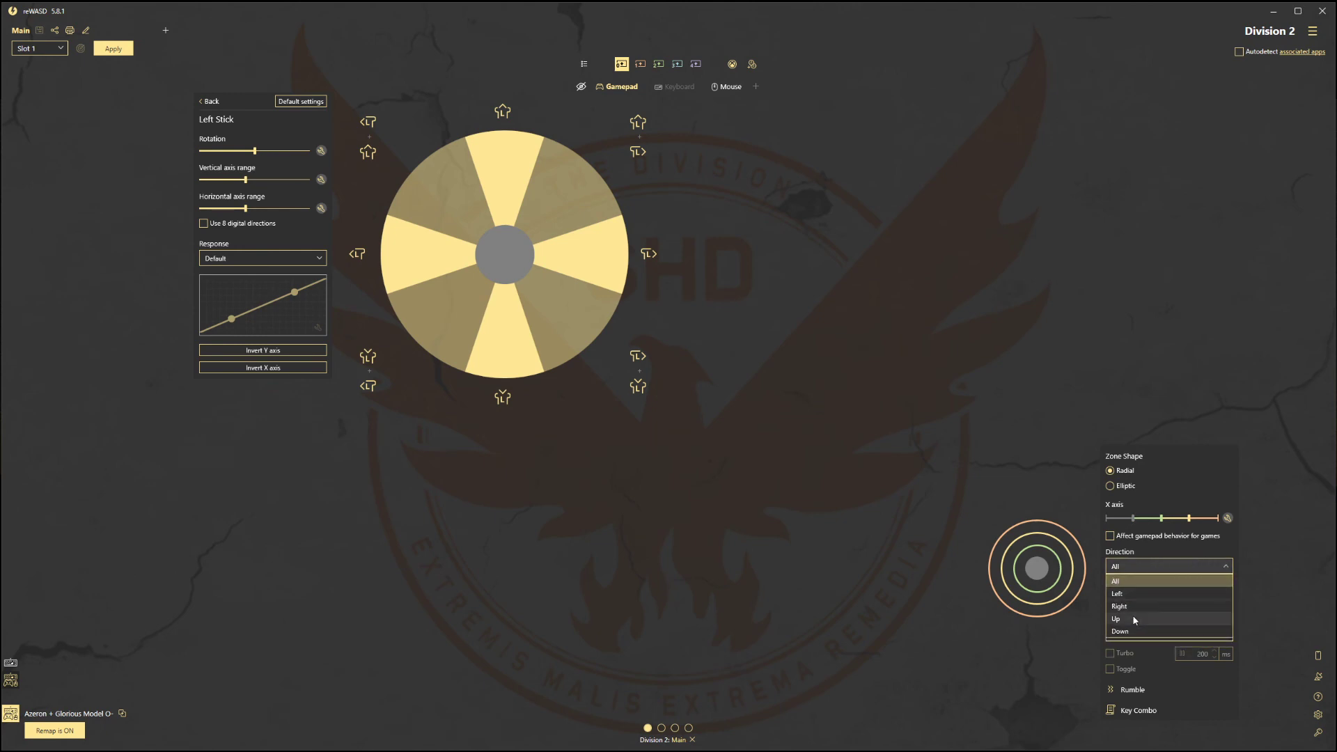
click(1116, 618)
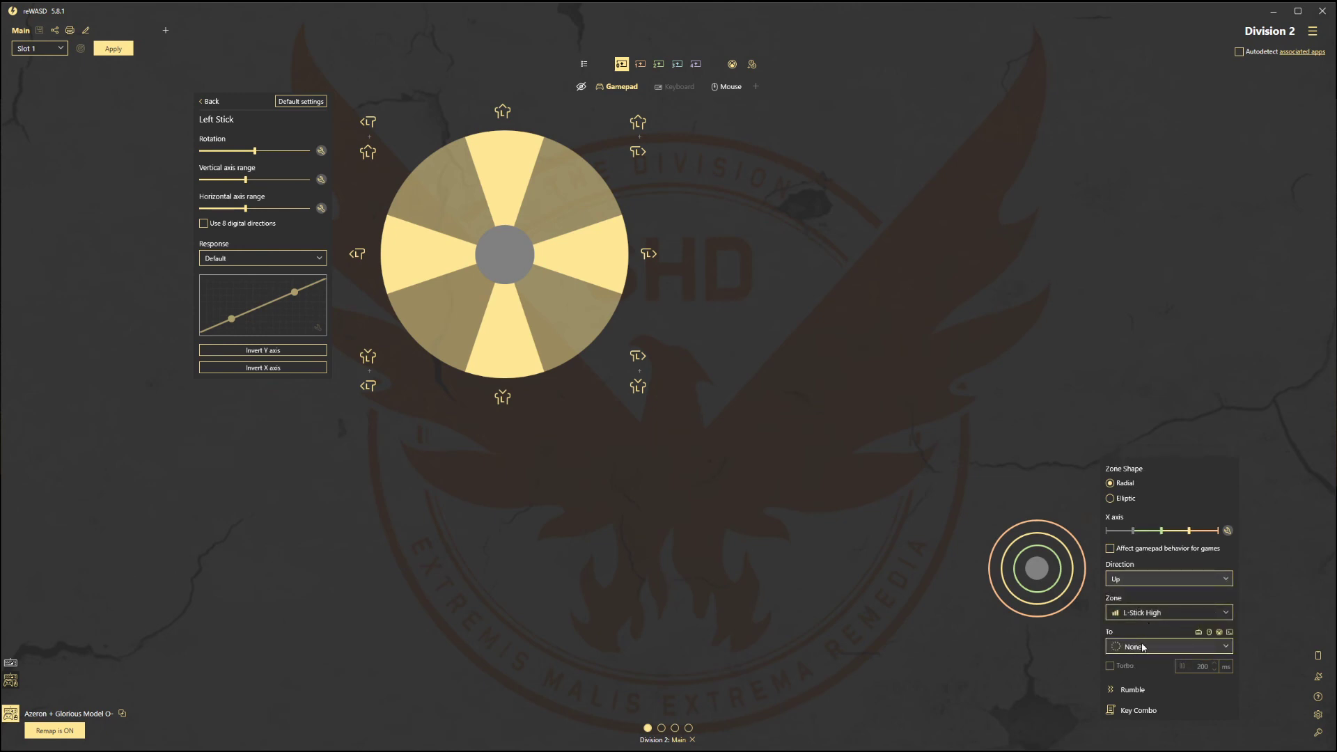
click(1138, 647)
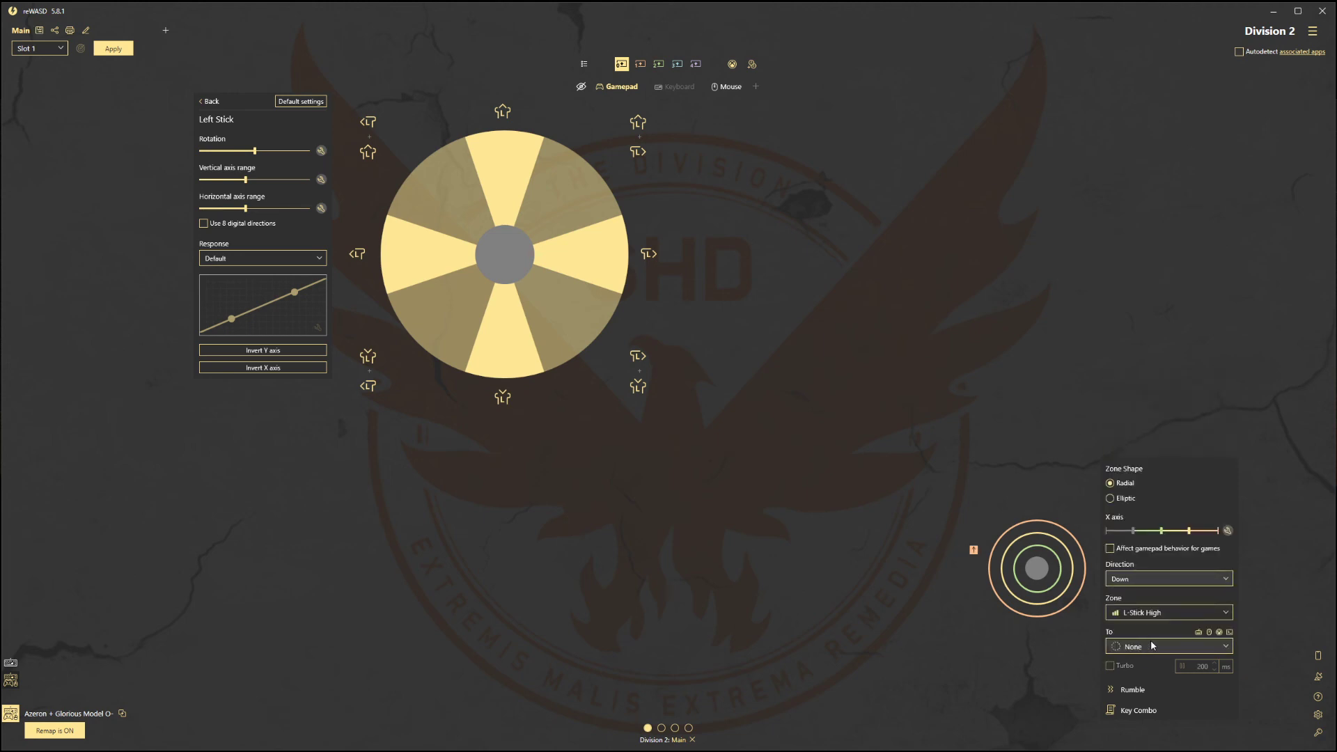
click(1167, 578)
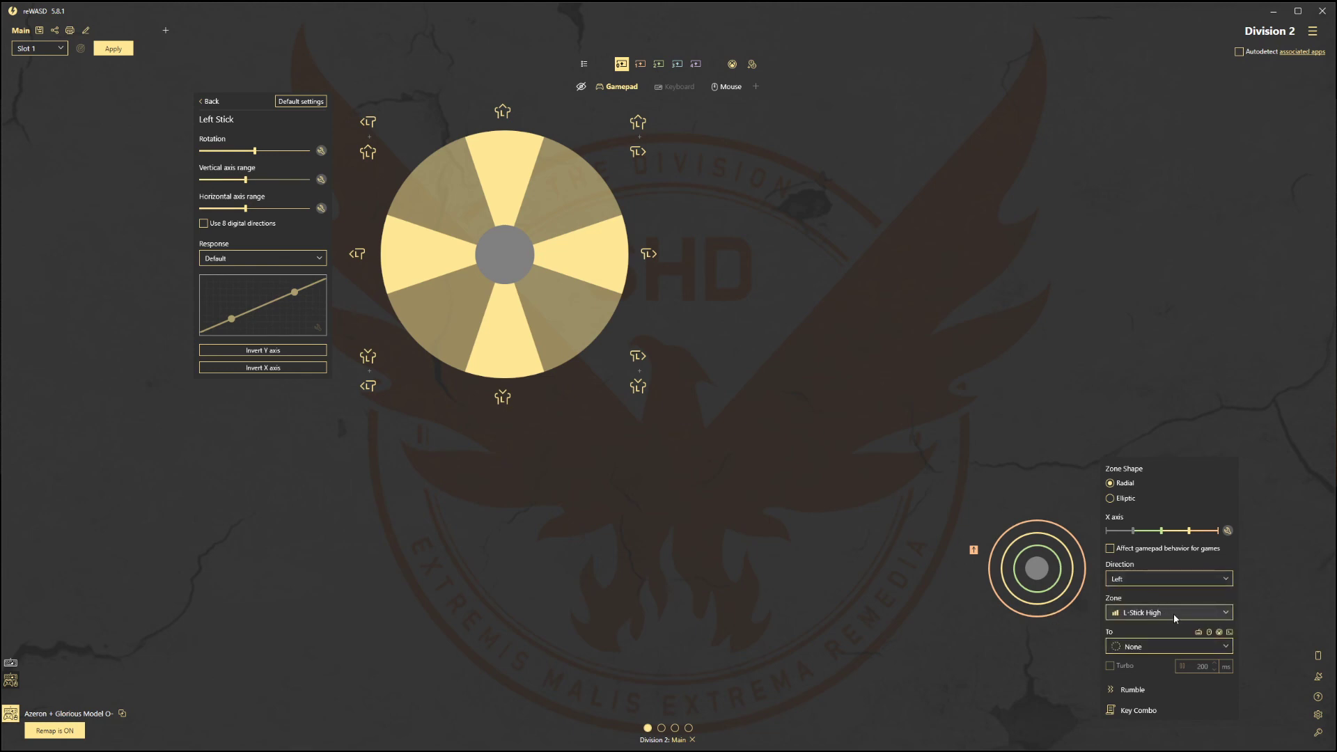
click(1167, 646)
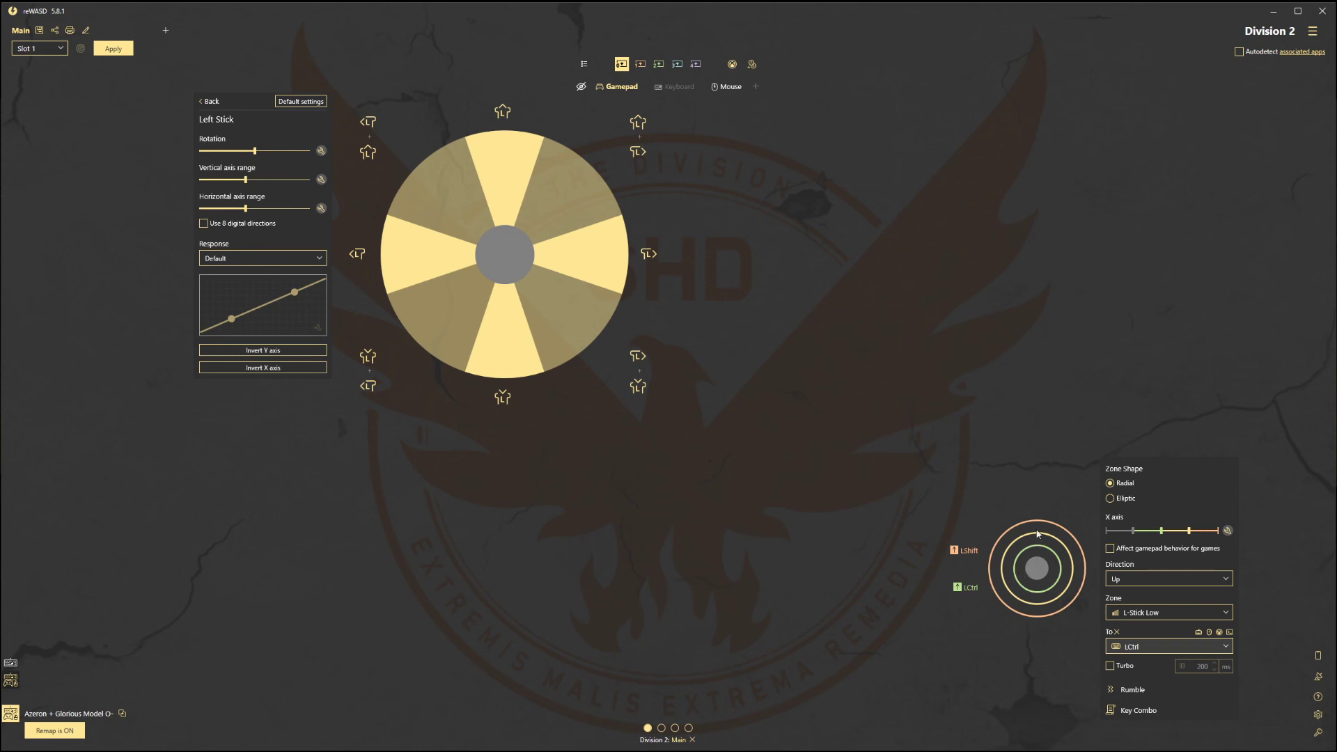
mouse_move(1037, 525)
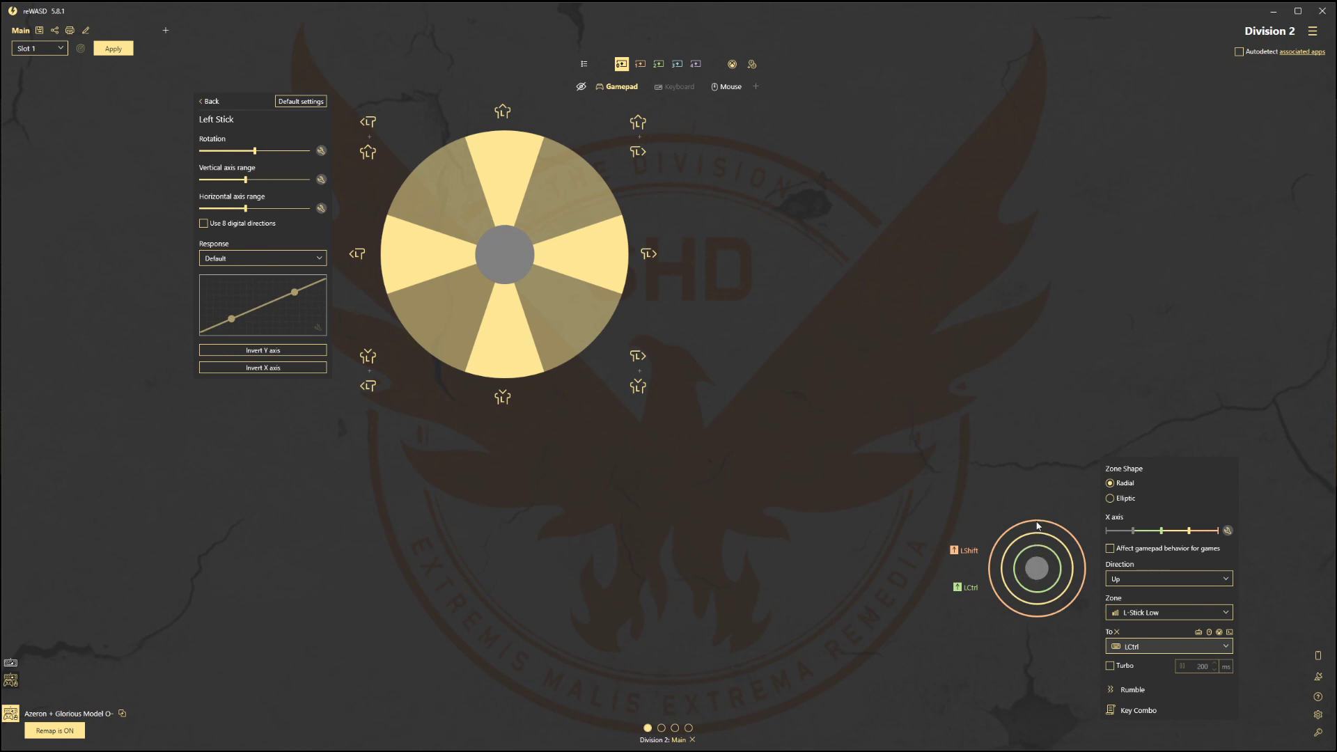
mouse_move(1038, 571)
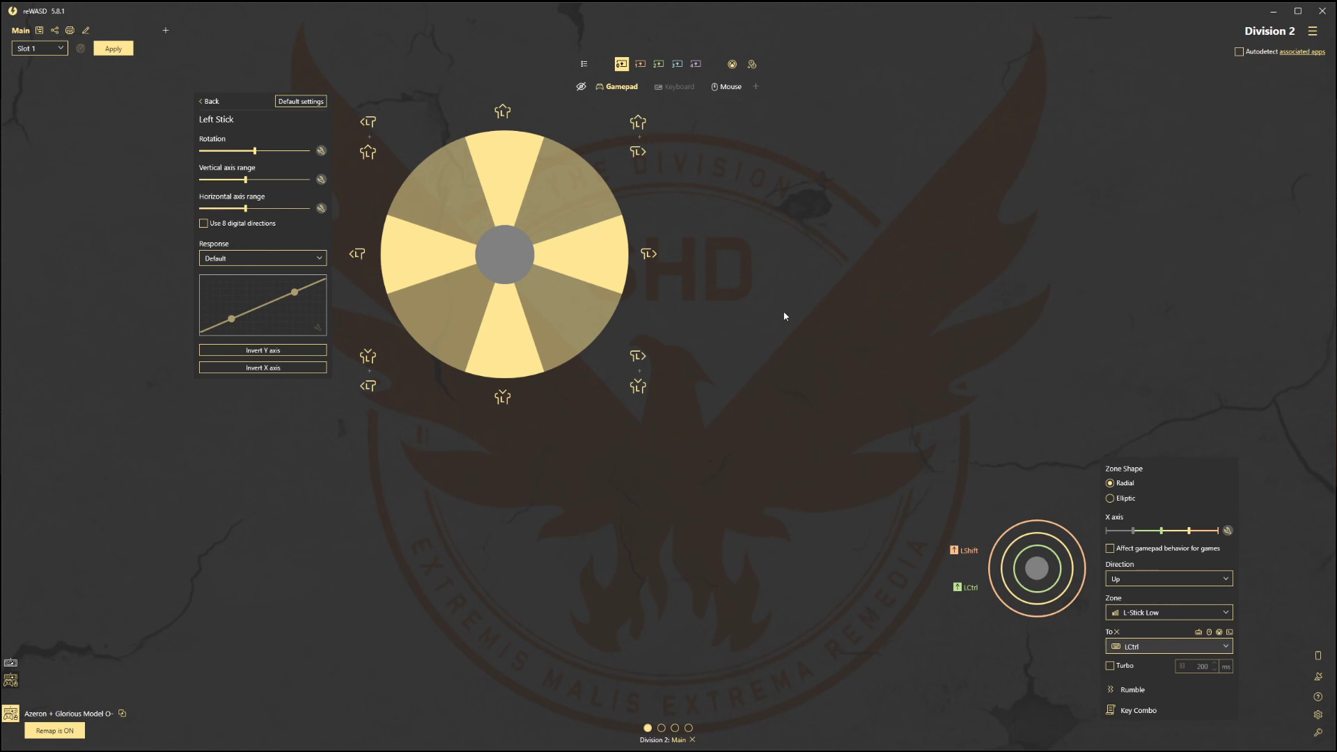
mouse_move(735, 338)
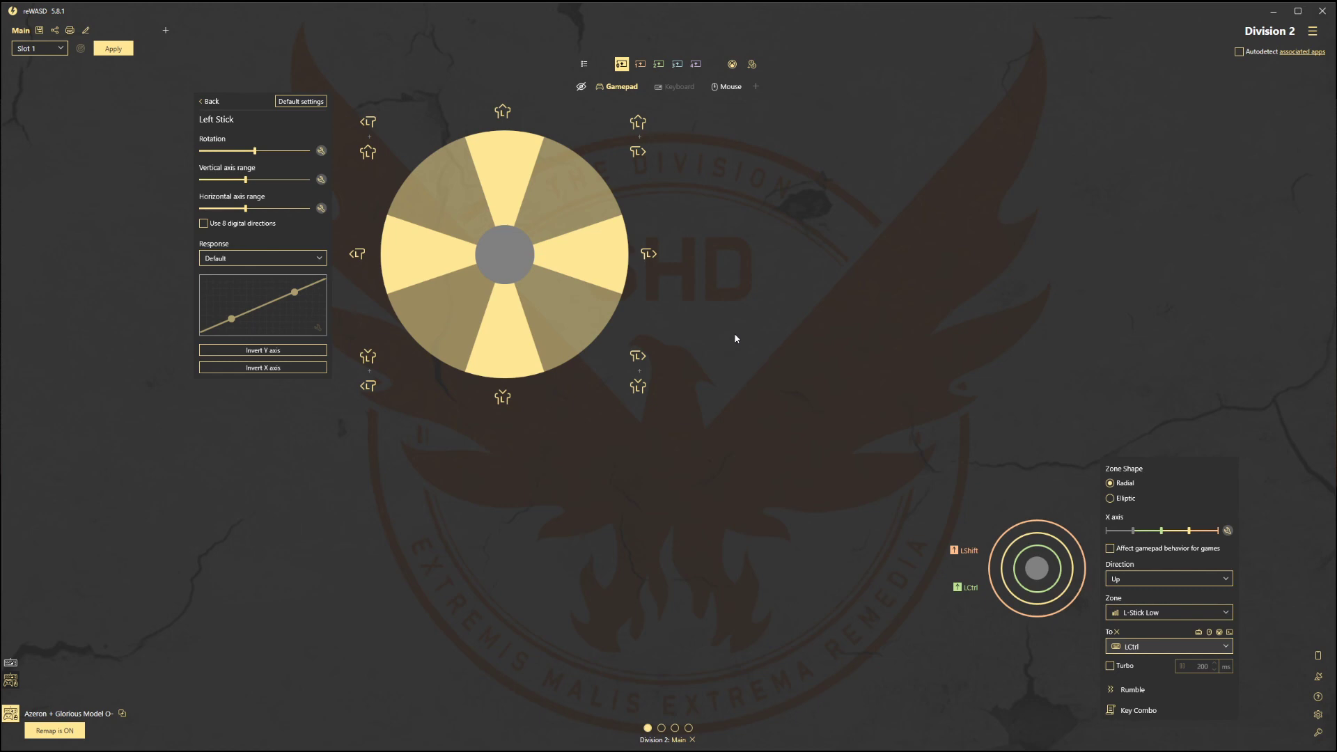
mouse_move(719, 333)
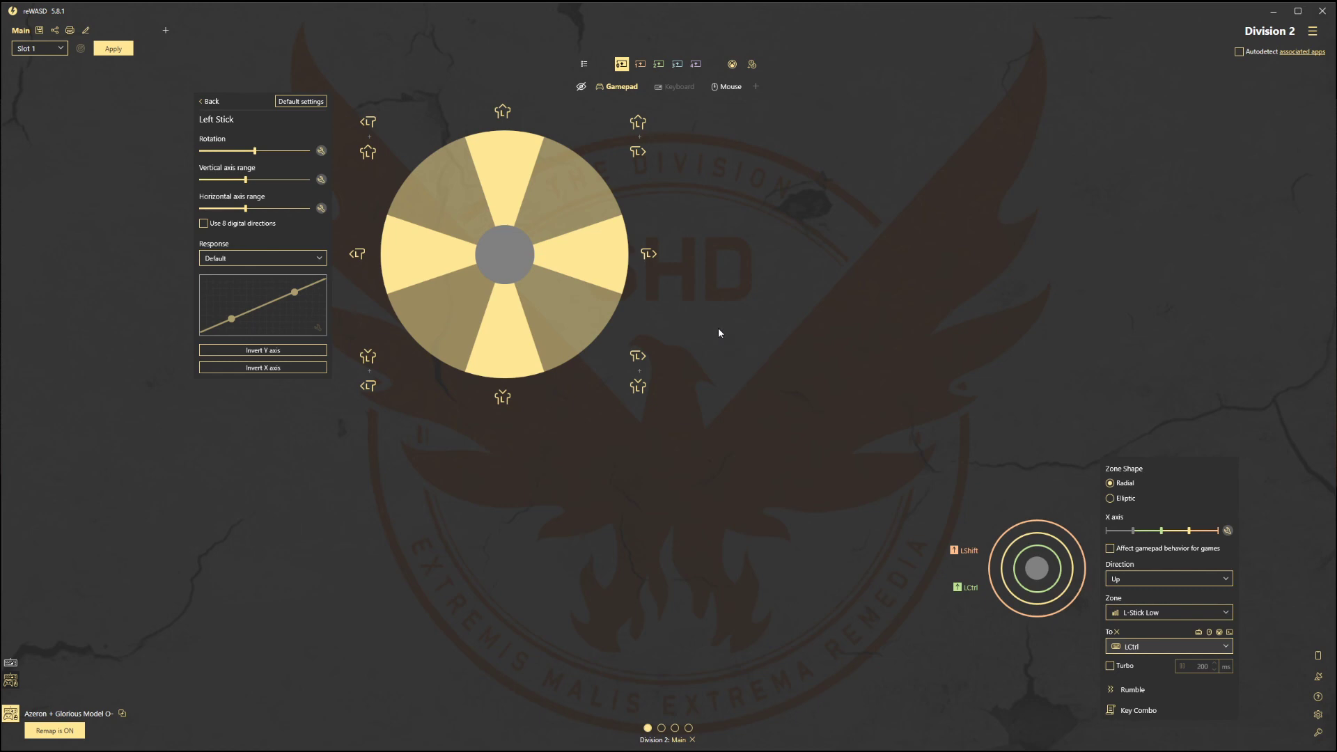